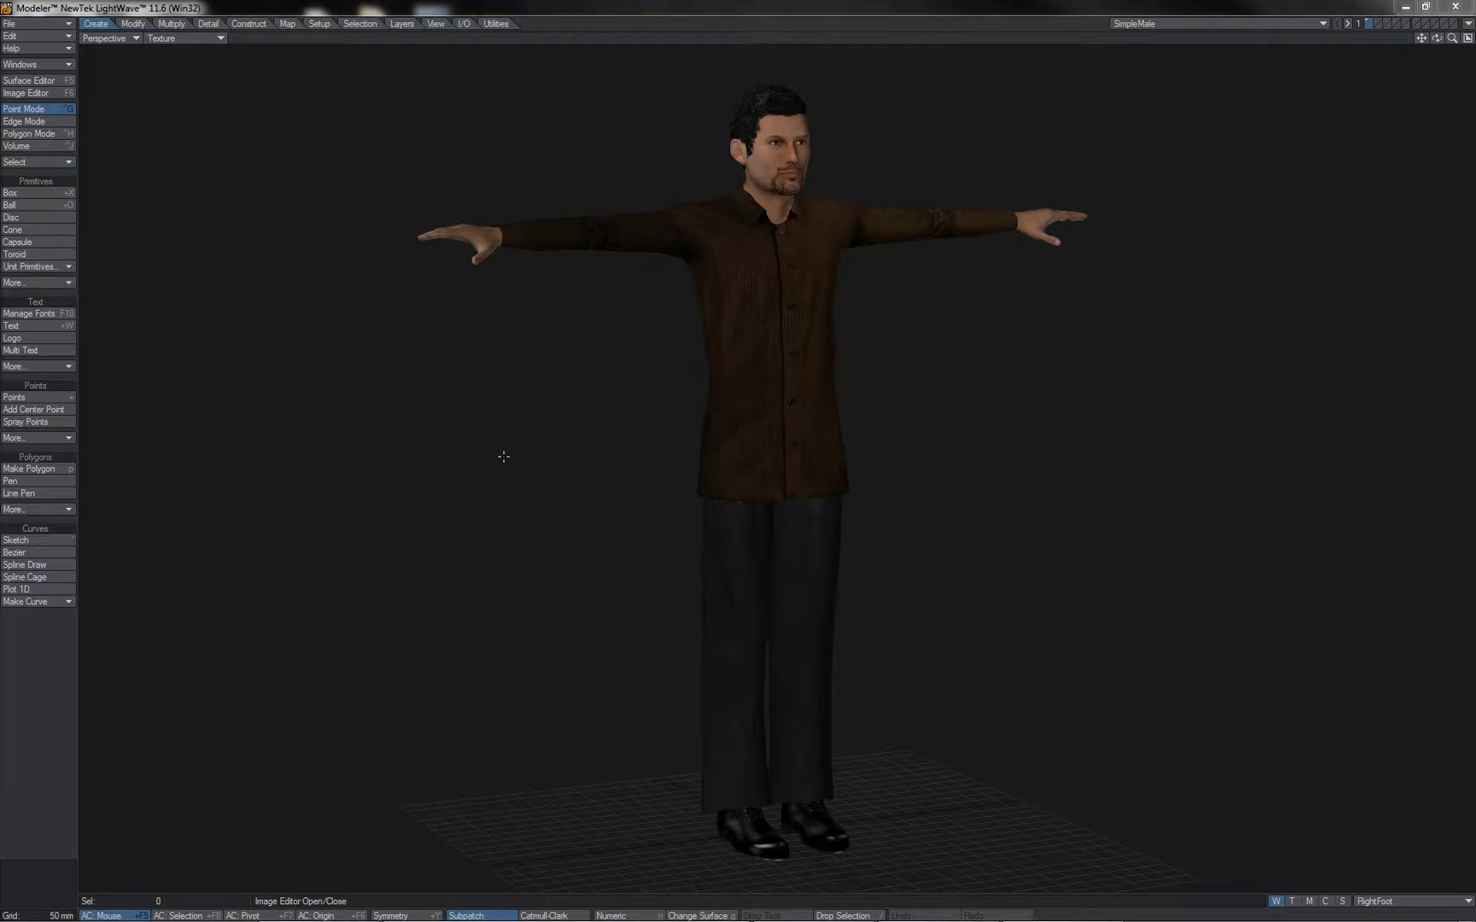
mouse_move(540, 415)
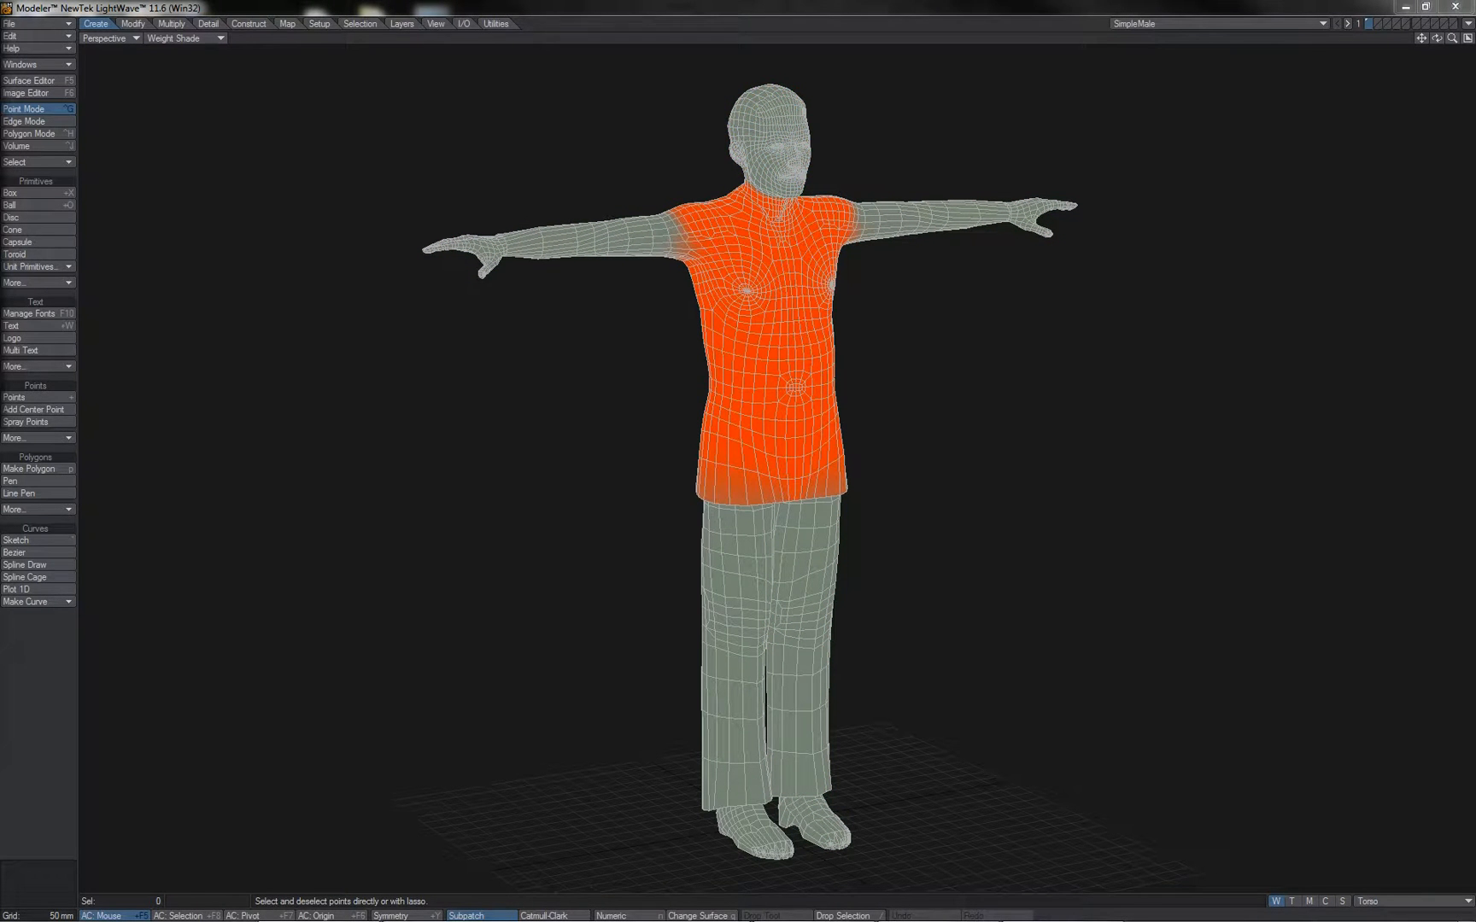
Step: Create a new RHiggit character rig named RH Character with Nulls/Deform settings
left_click(1440, 24)
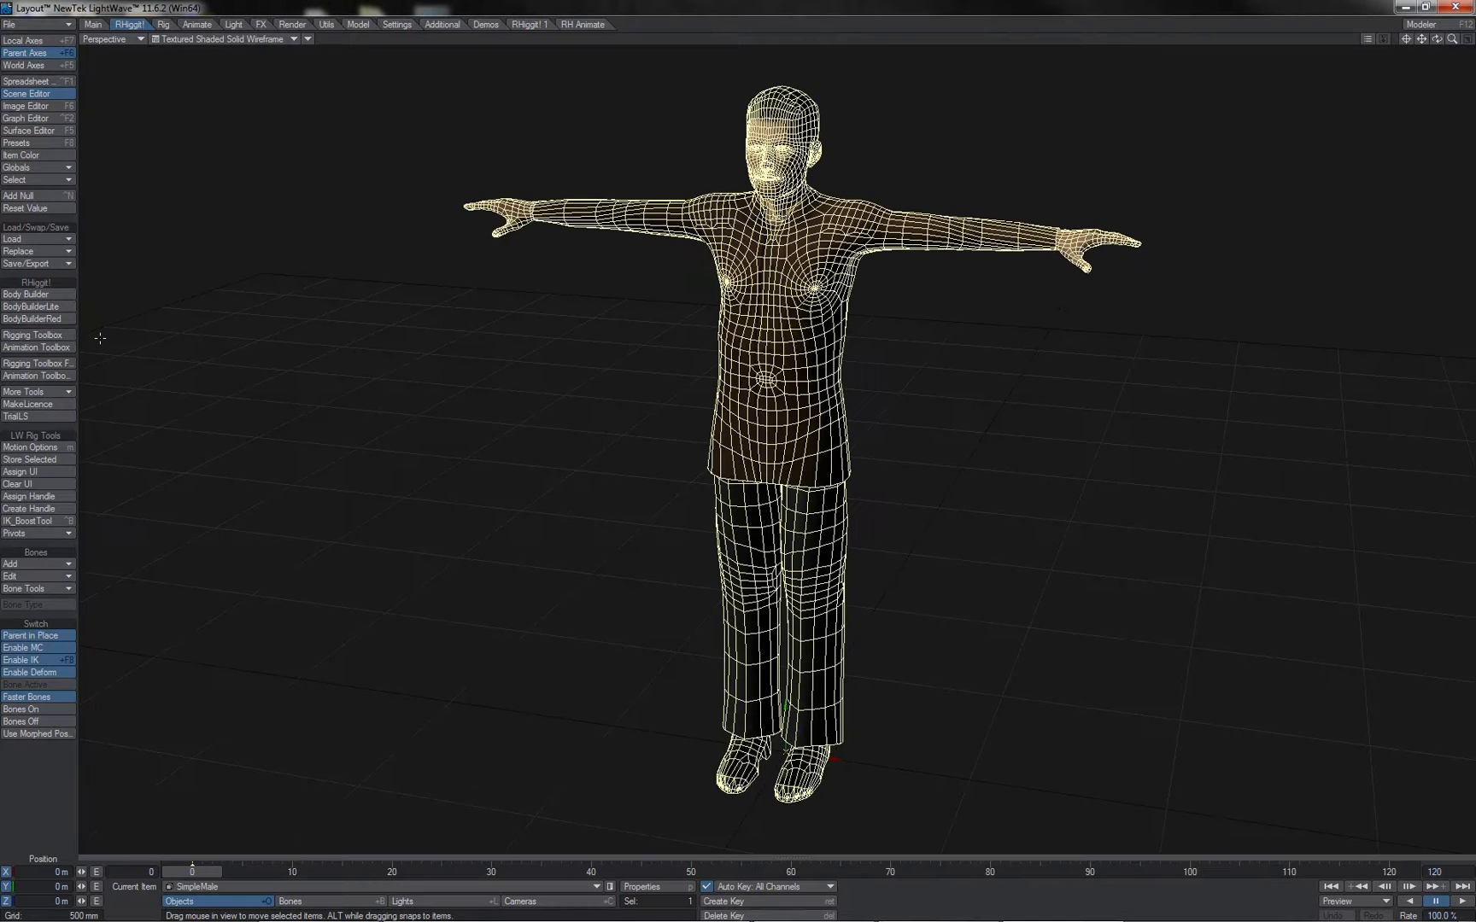
left_click(26, 294)
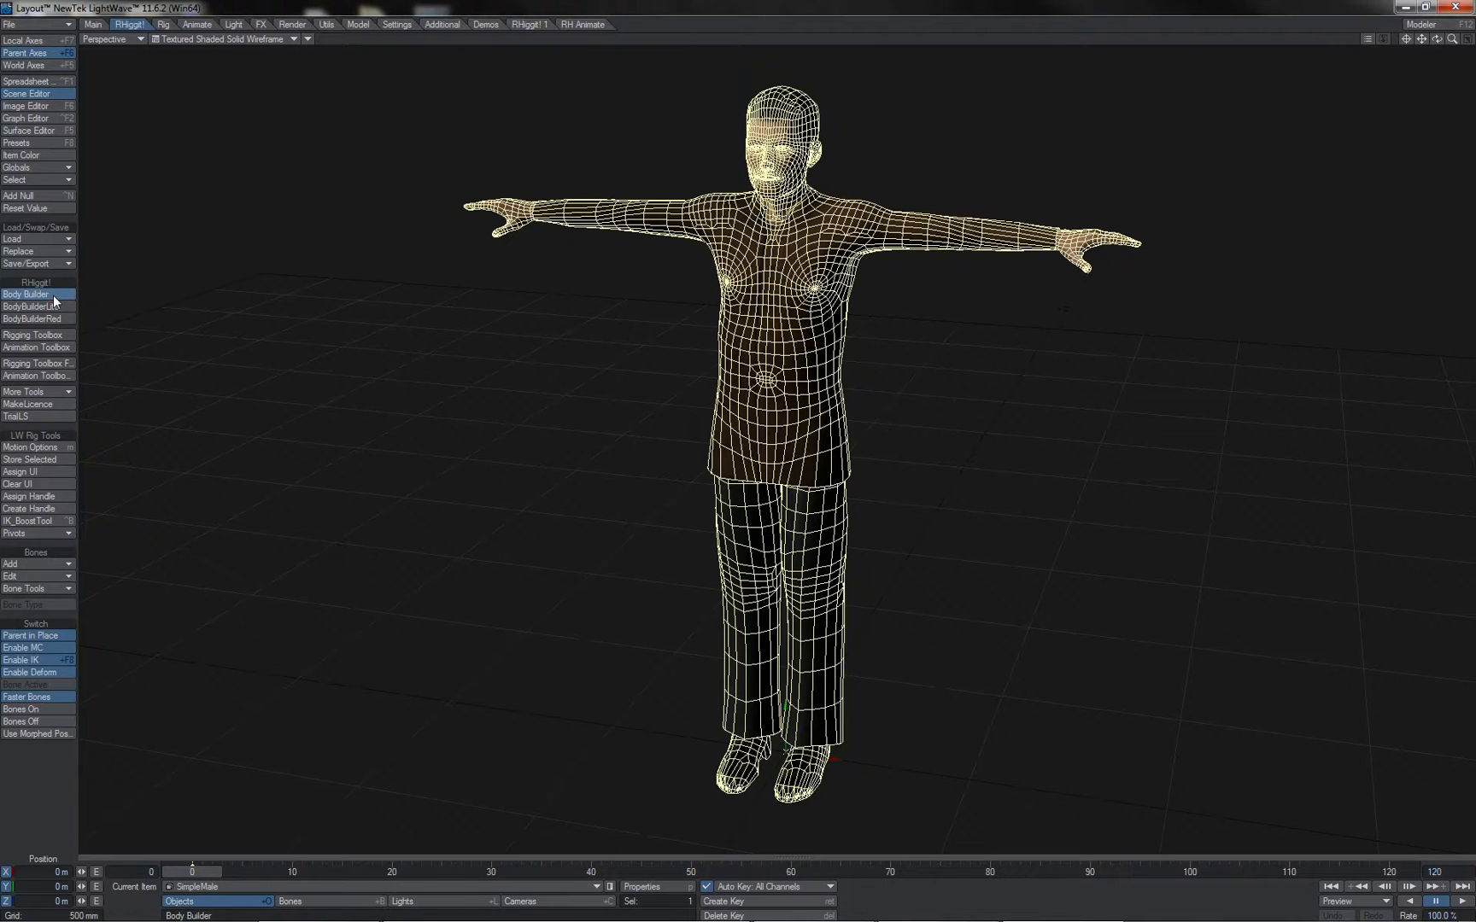
left_click(25, 294)
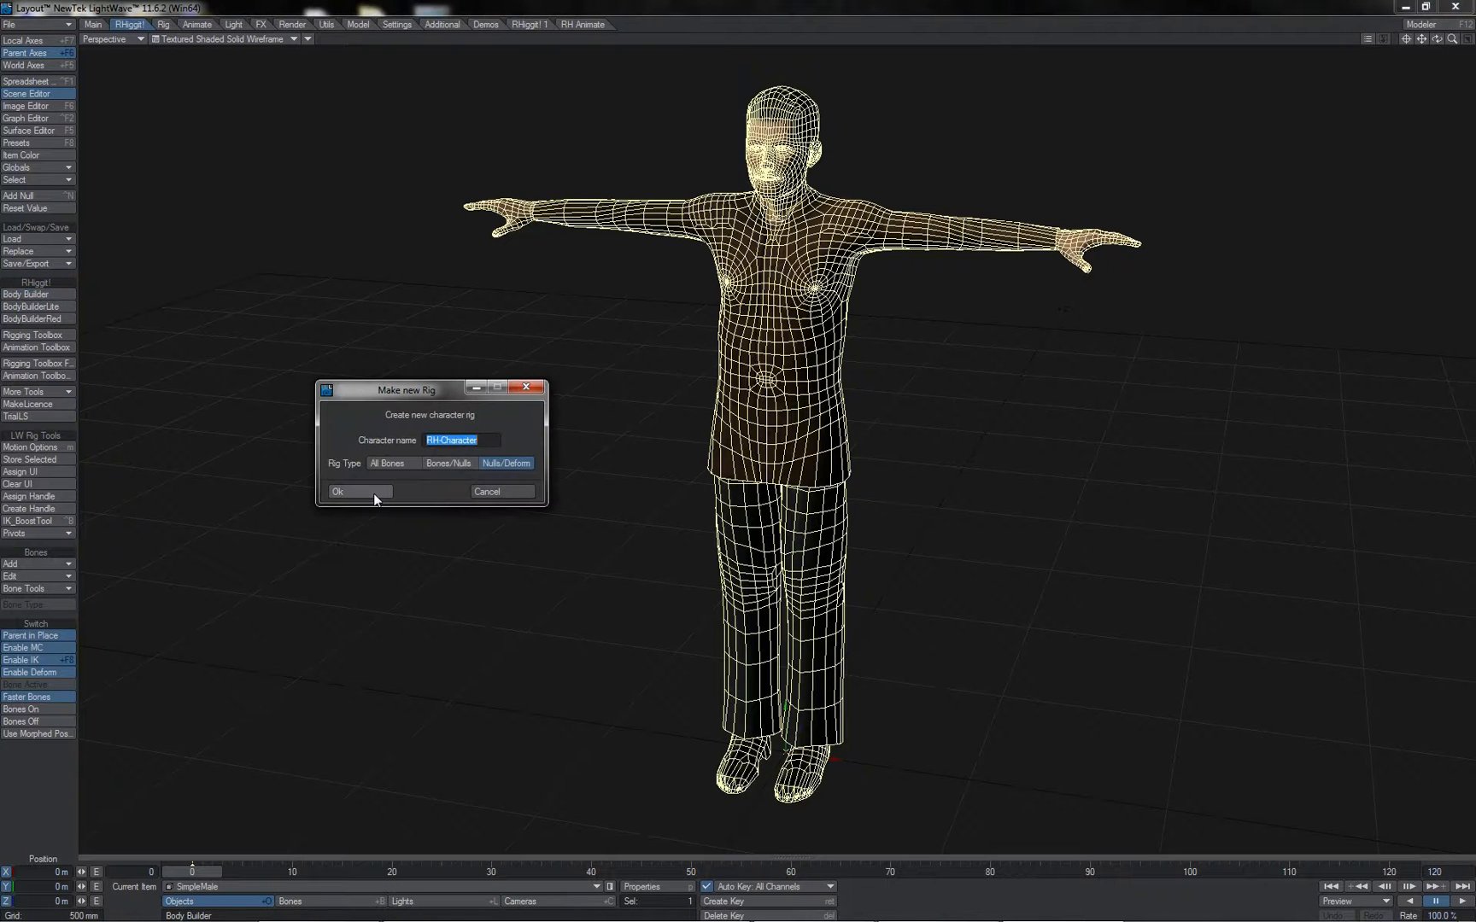
left_click(336, 492)
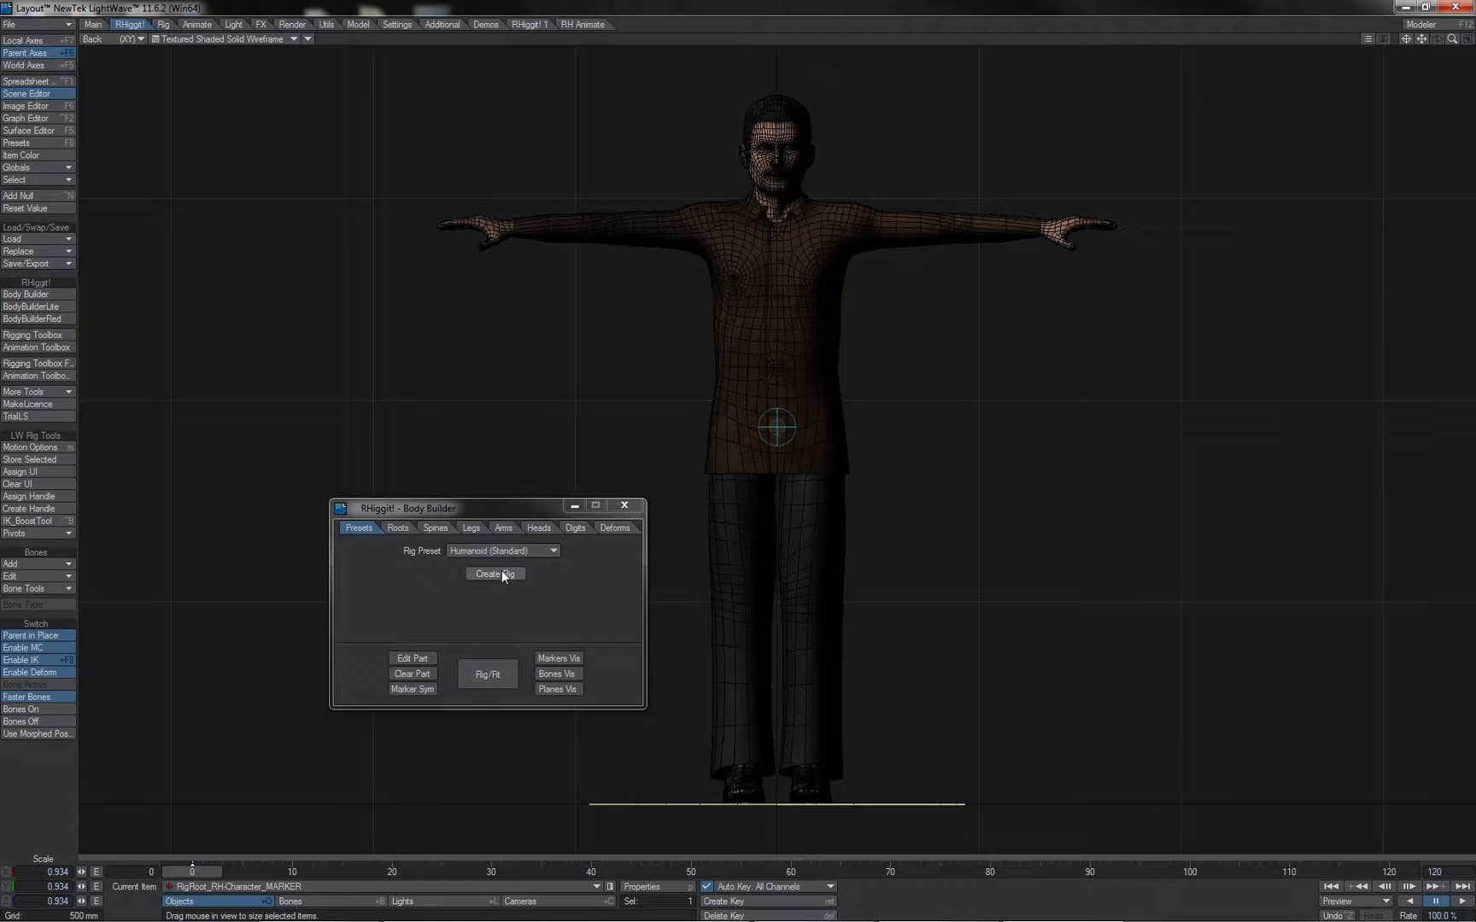
Step: Build the Humanoid (Standard) preset rig and view it from the Right
left_click(494, 576)
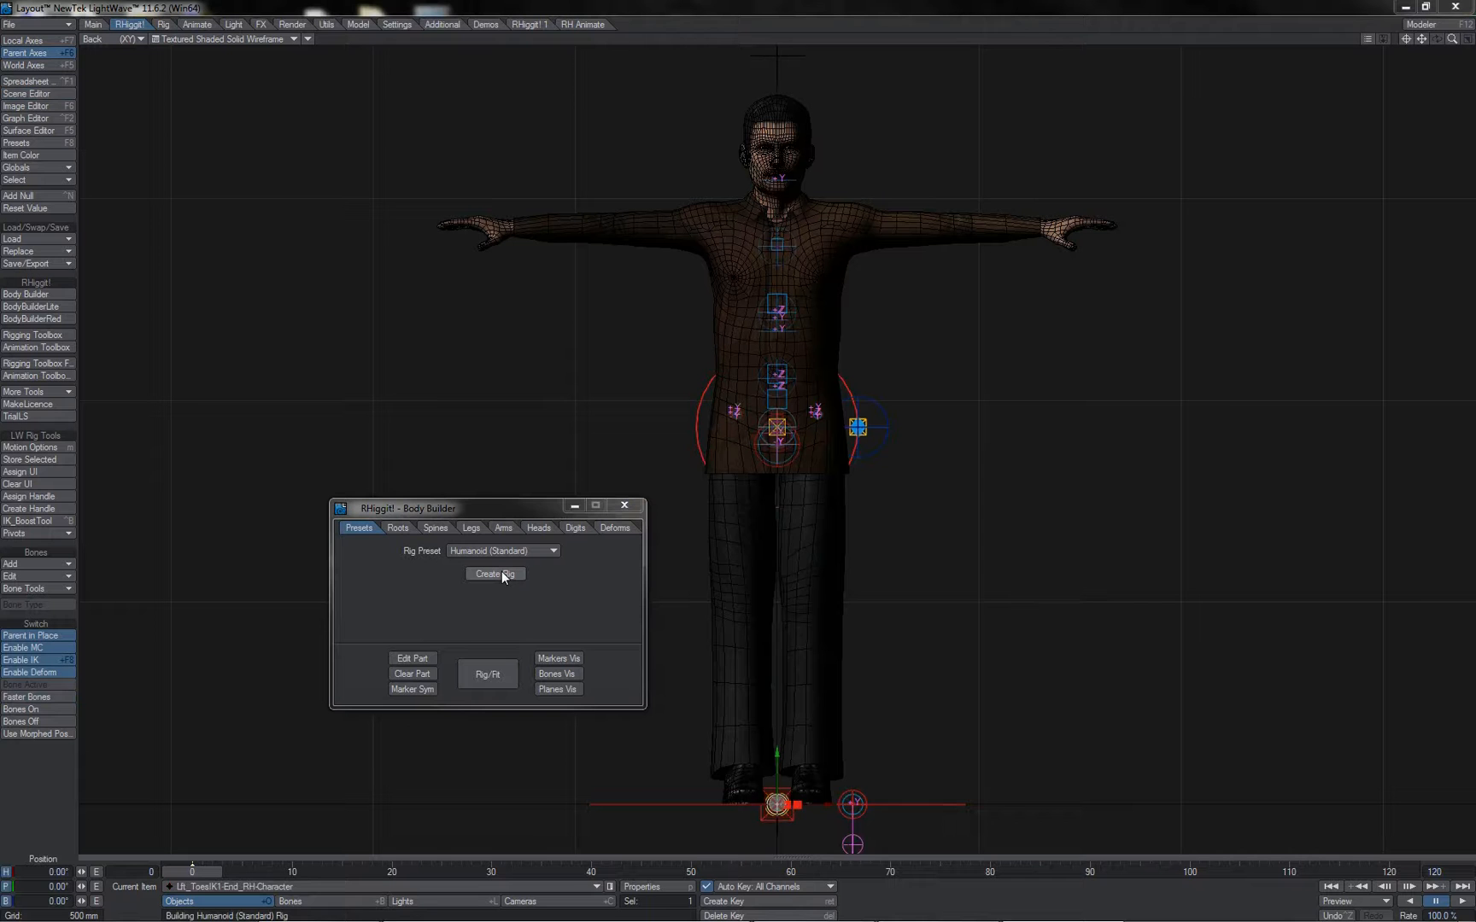
left_click(493, 576)
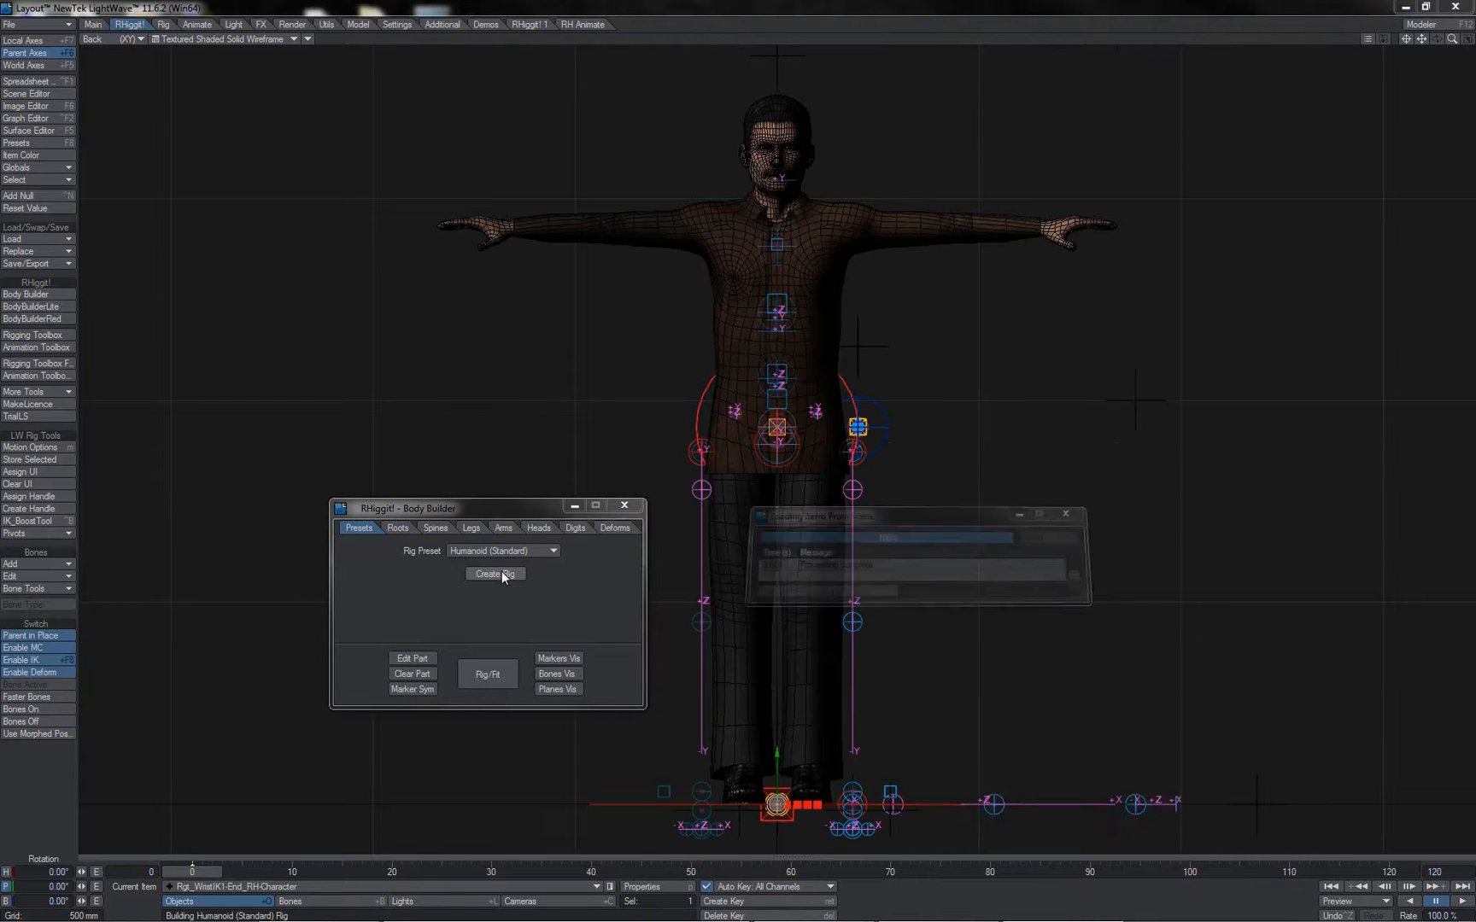
left_click(494, 575)
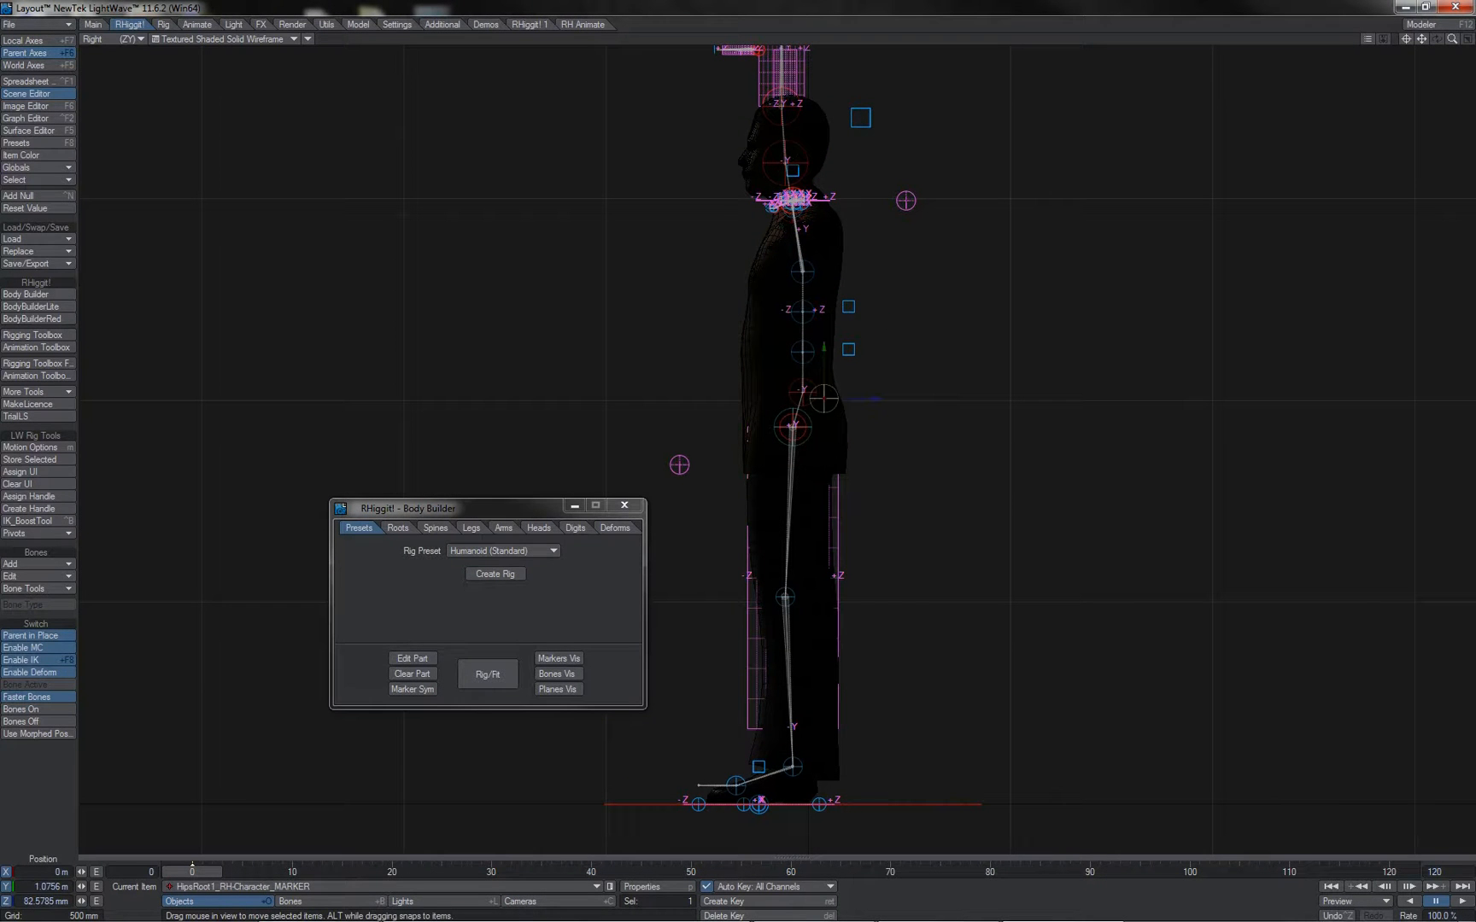
Step: Reposition the spine and neck markers to follow the character's back profile
left_click(846, 307)
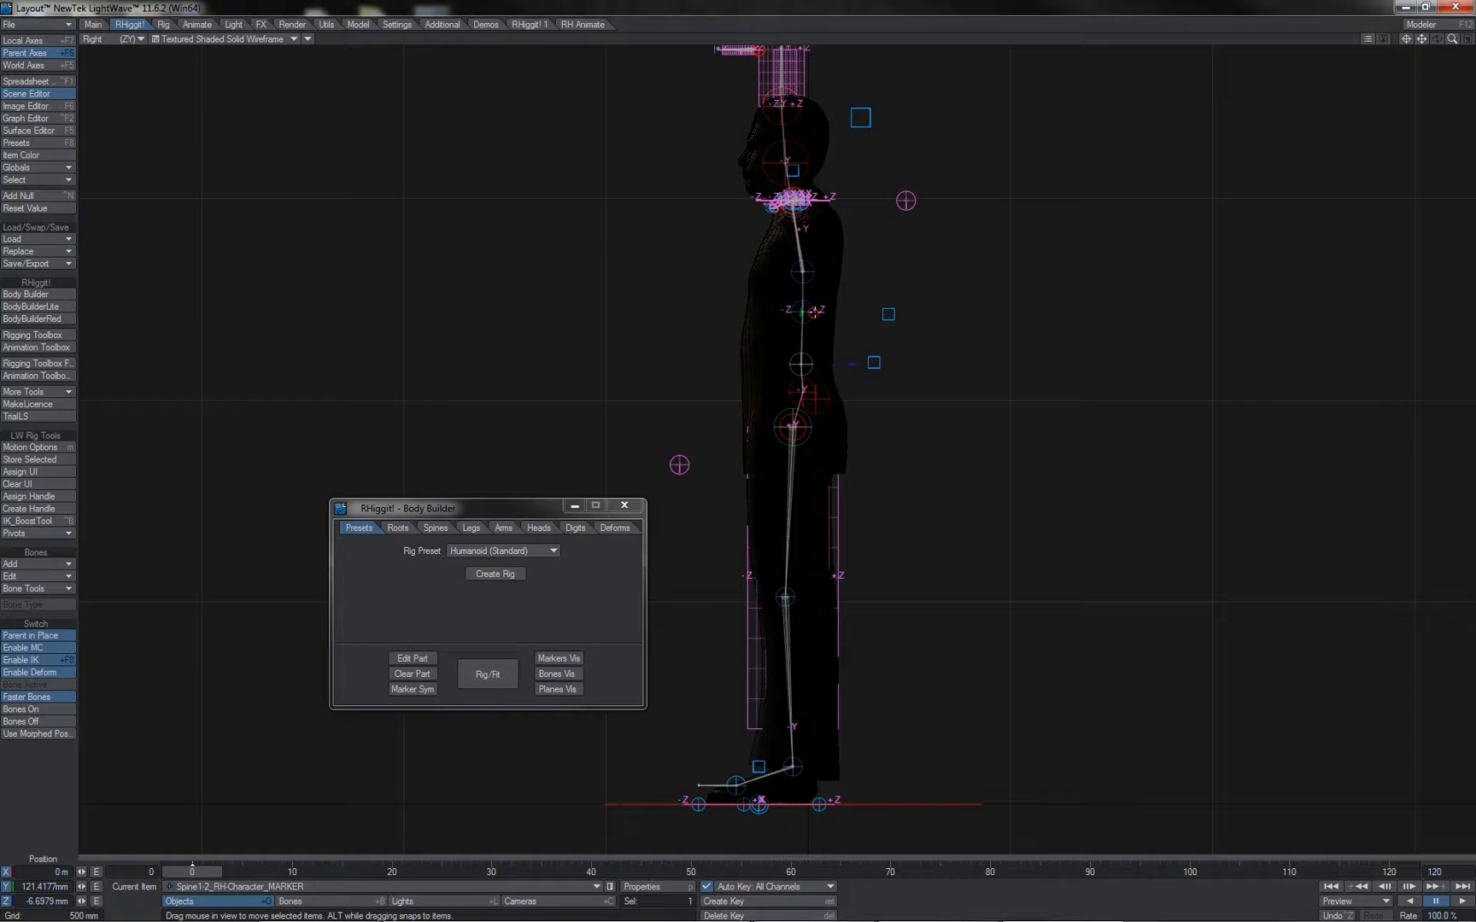
left_click(785, 158)
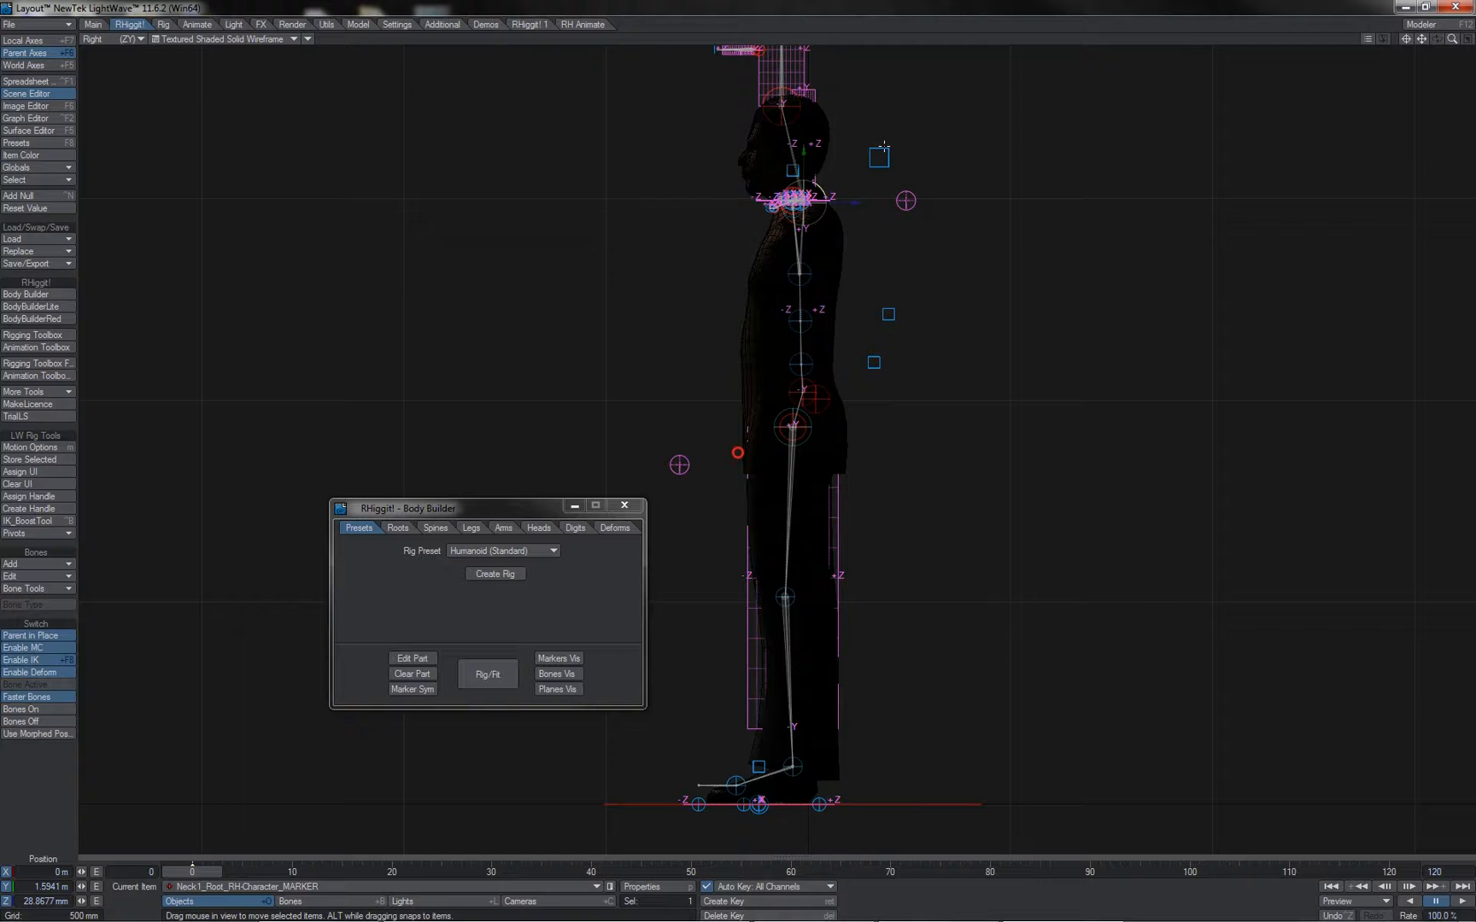
left_click(796, 169)
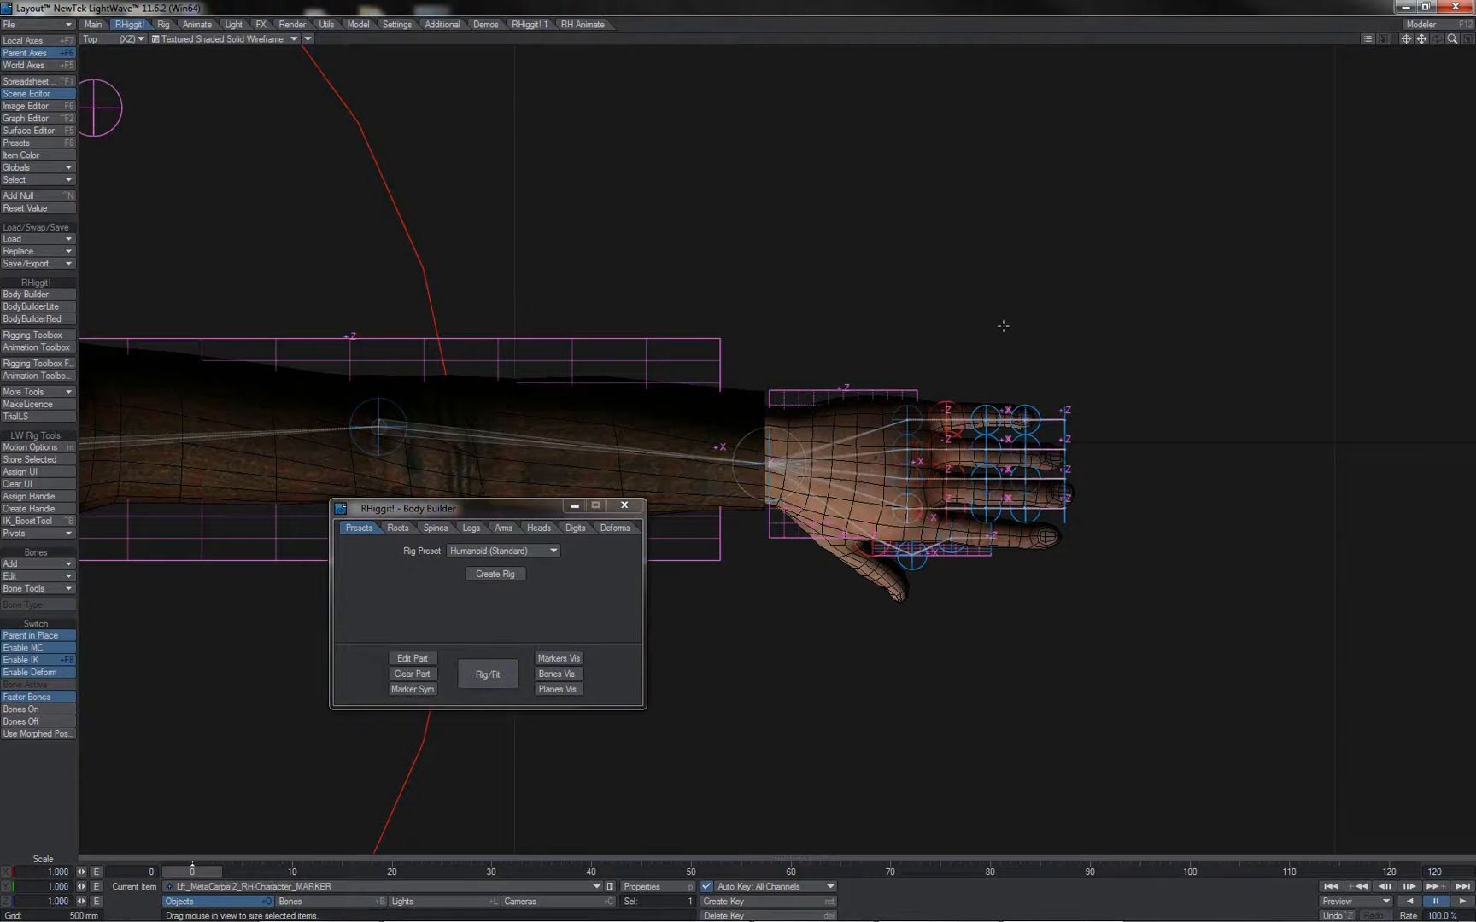
Step: Move the left elbow marker to sit inside the arm mesh
left_click(948, 493)
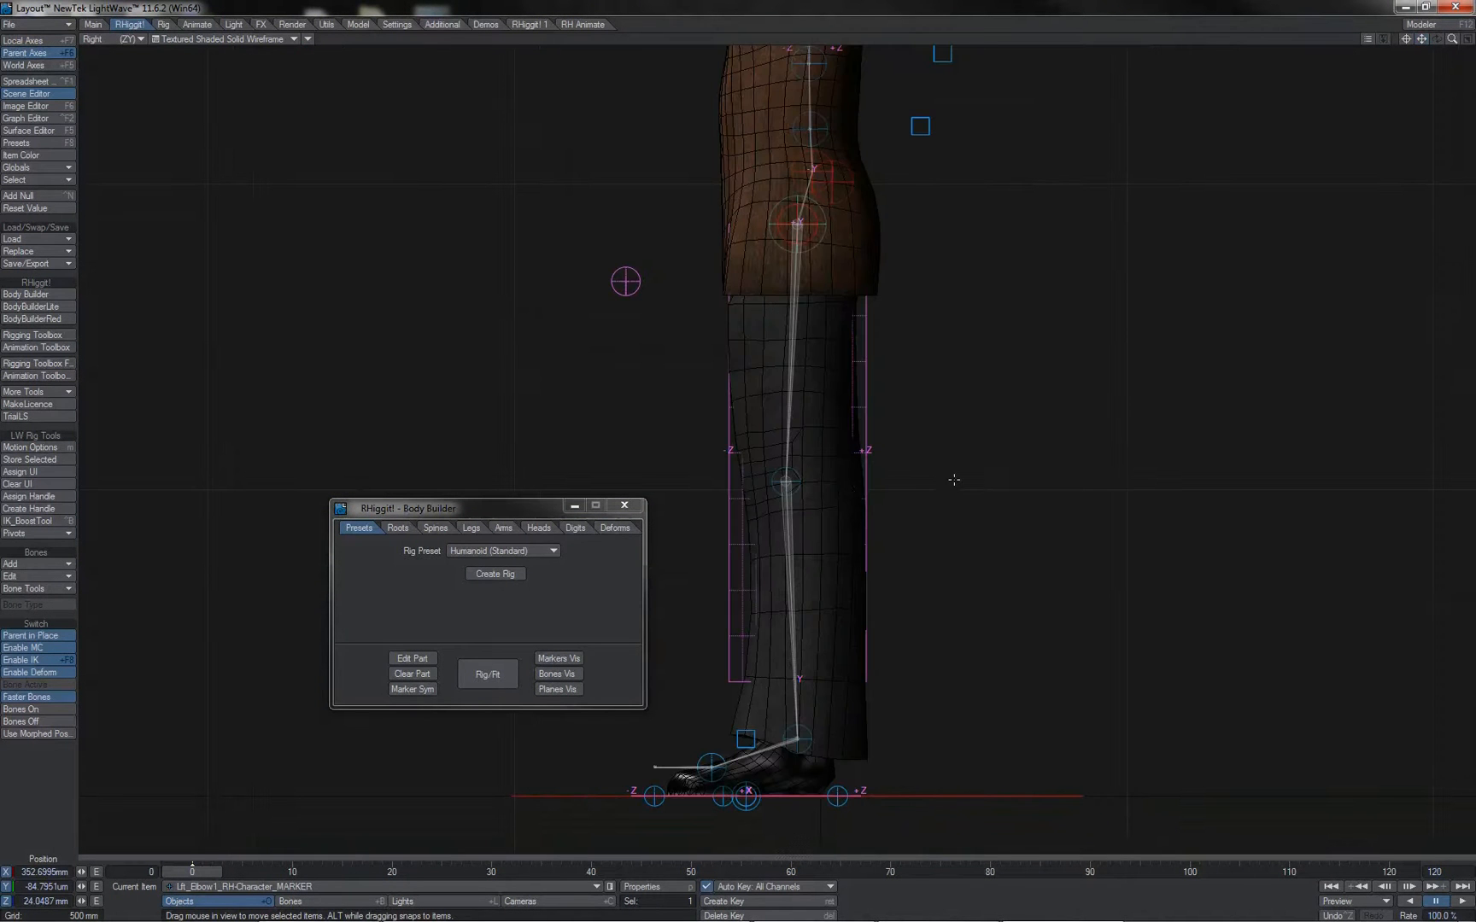
Step: Fit the left foot's sole and edge markers to the shoes
left_click(791, 461)
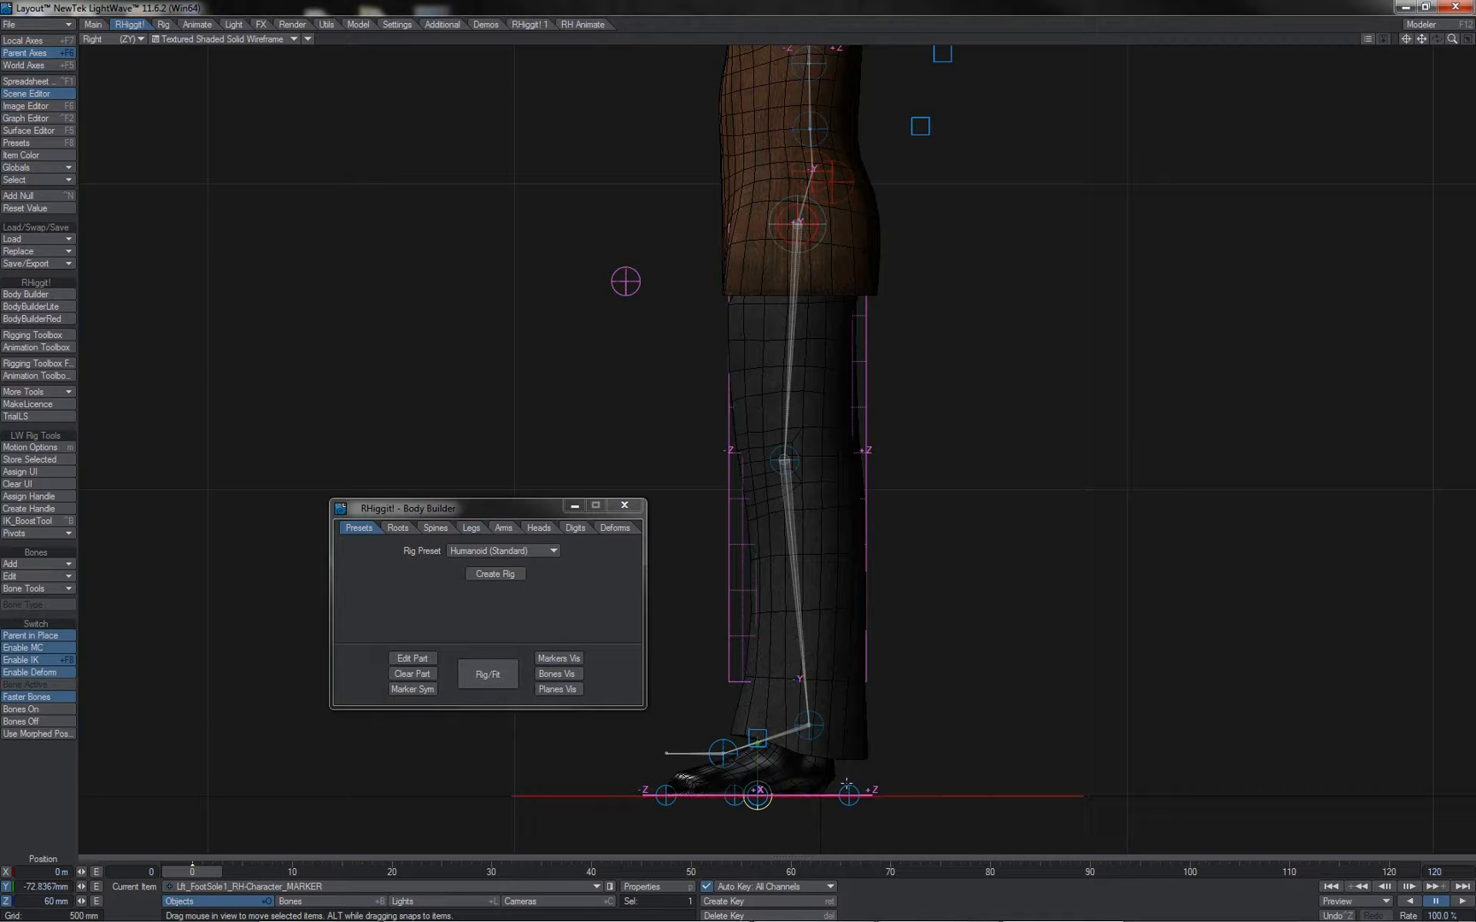
left_click(846, 795)
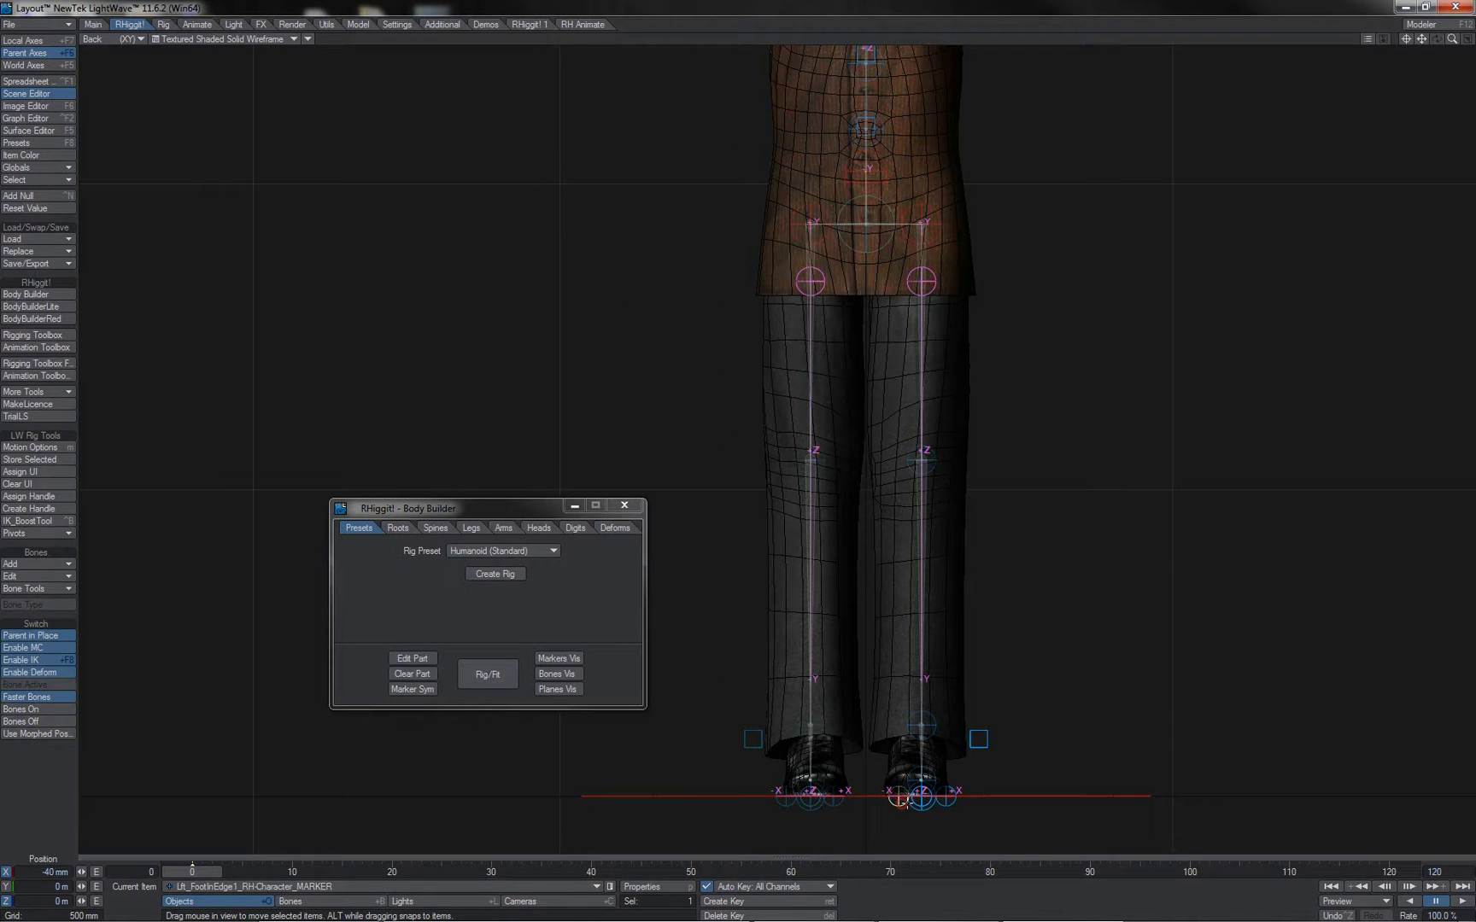
left_click(978, 739)
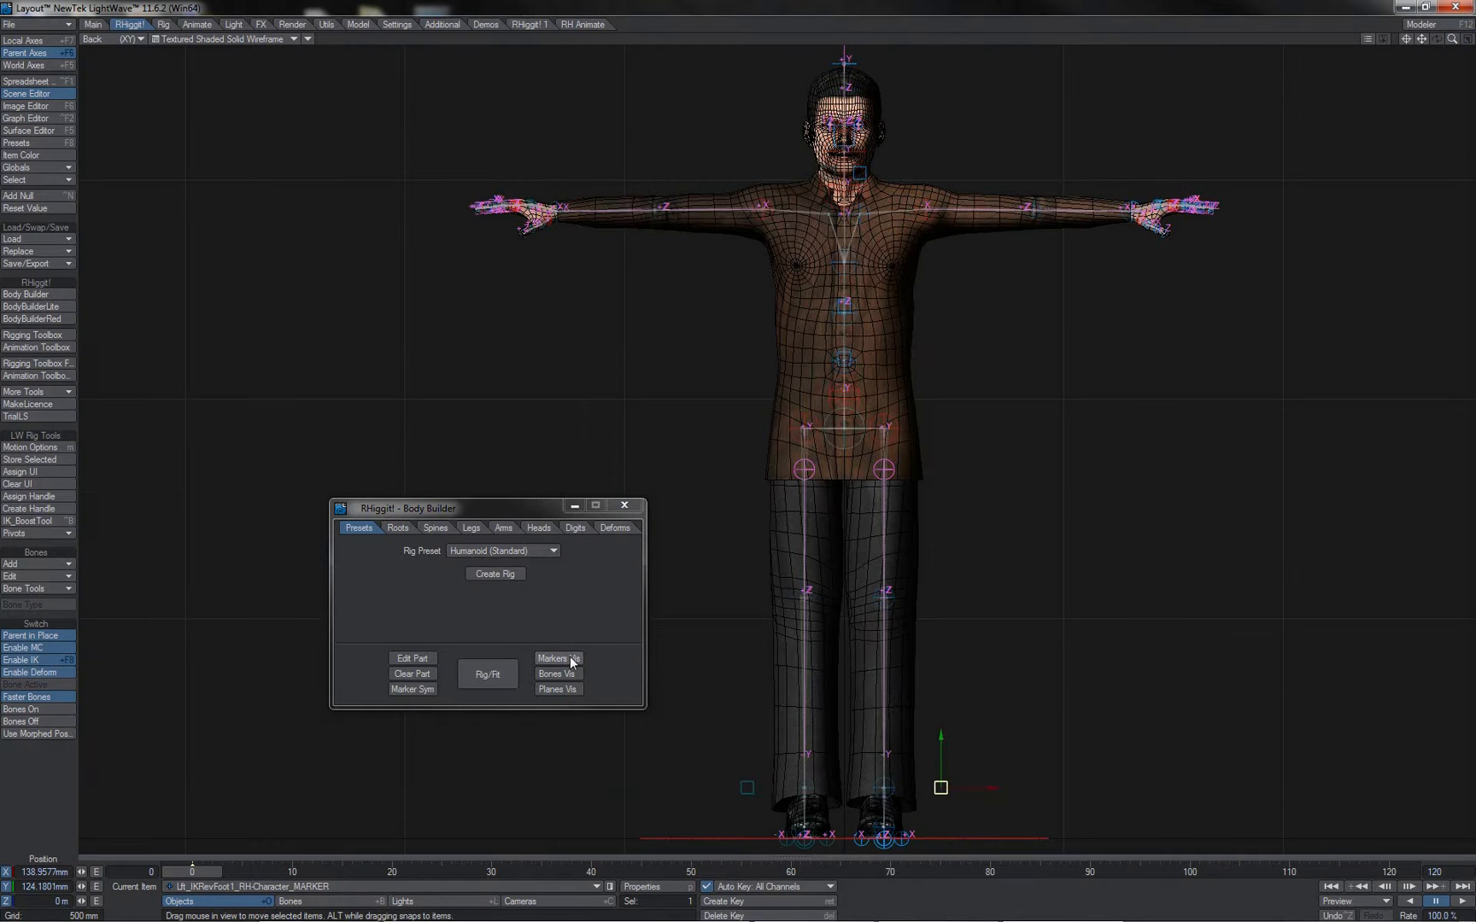
Step: Hide the rig markers and planes to expose the deform bones
left_click(557, 657)
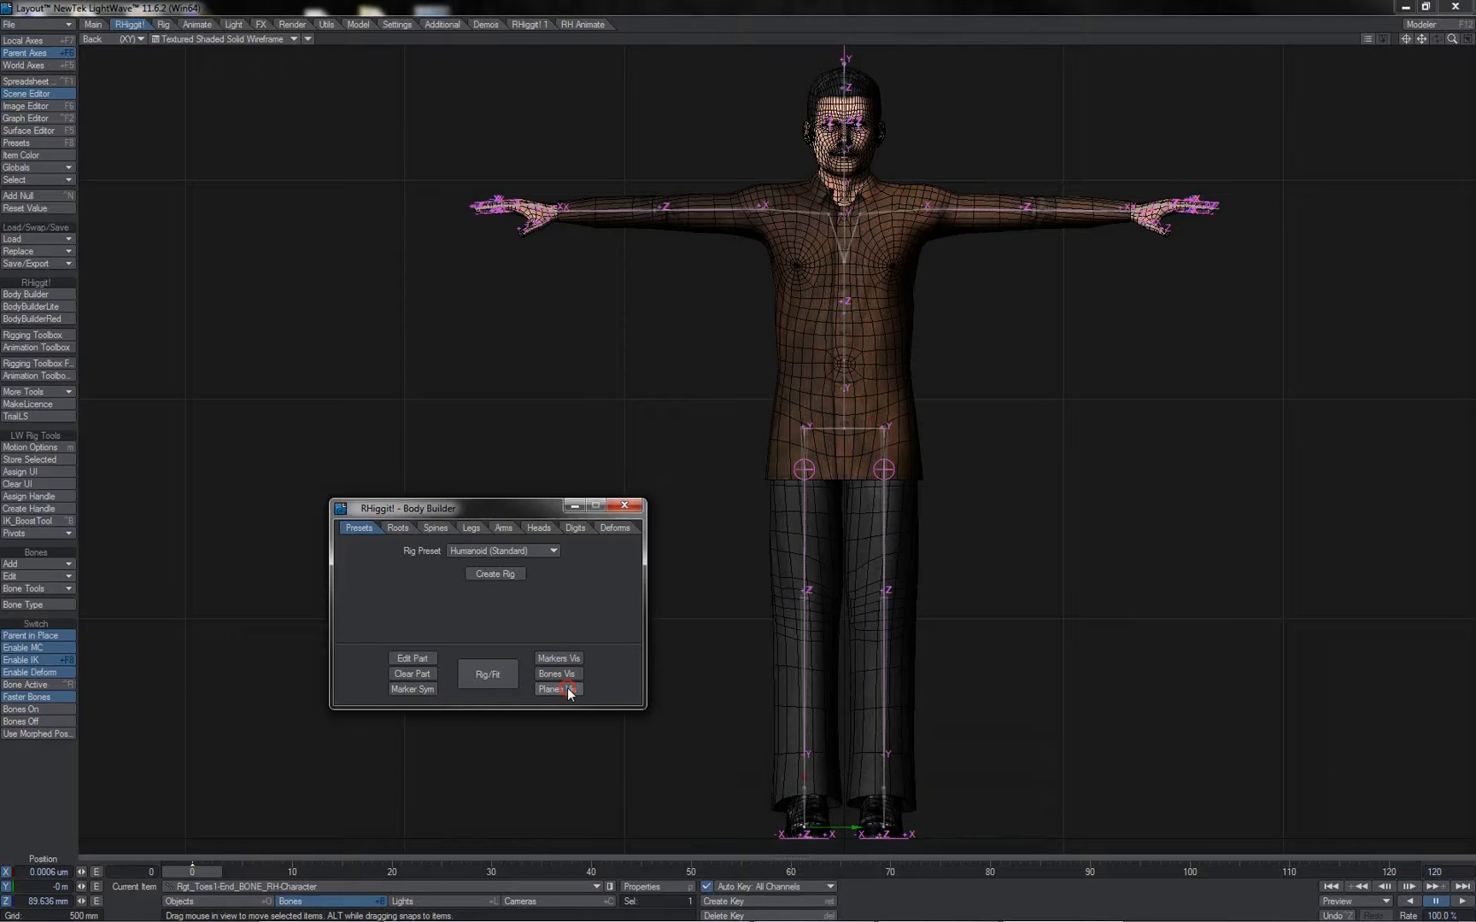
left_click(556, 690)
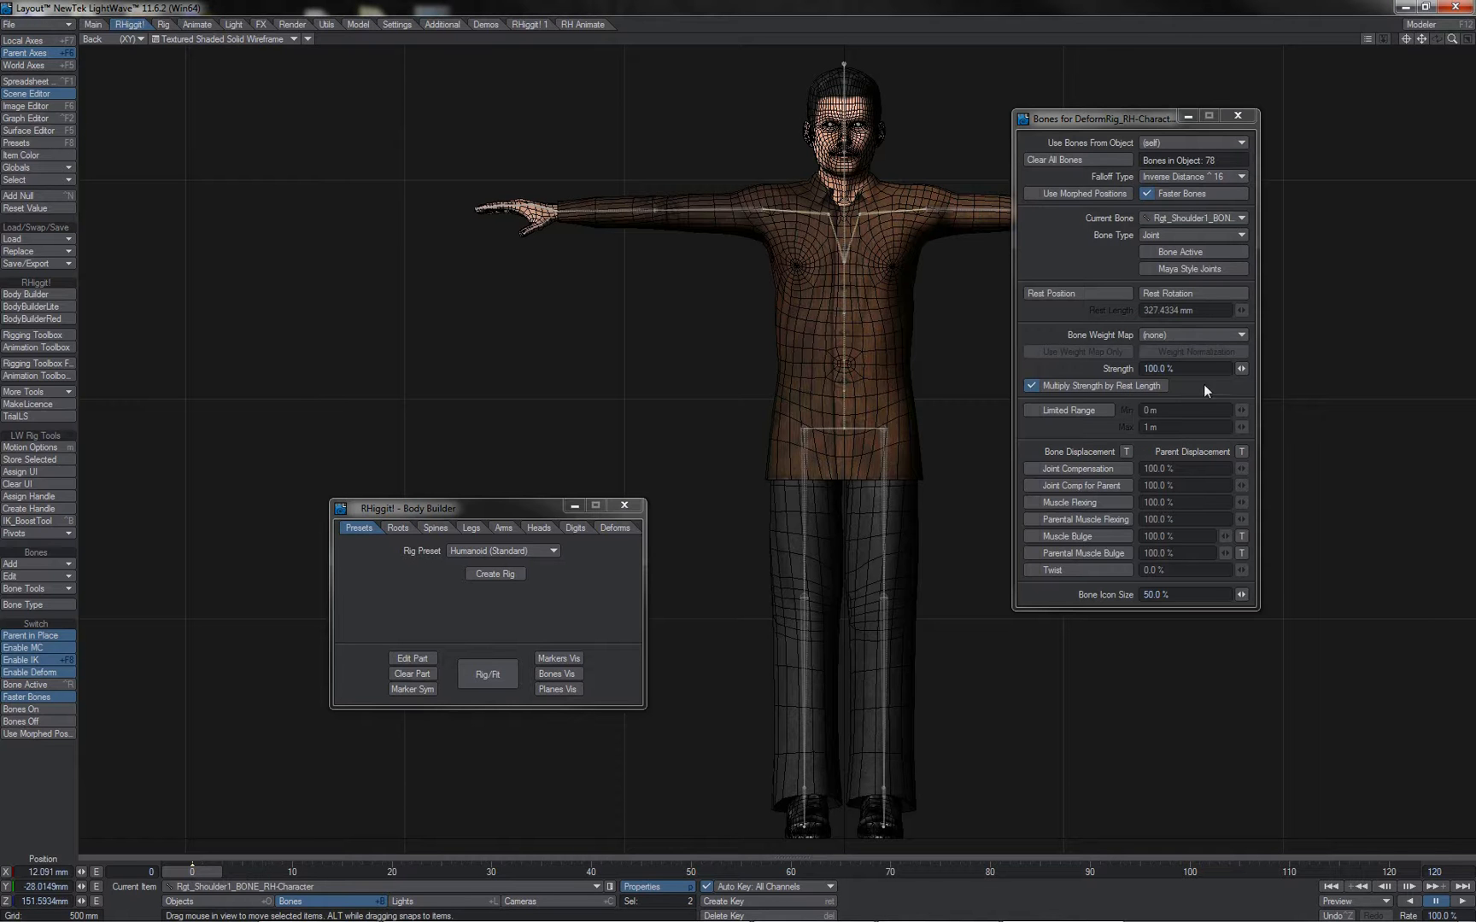
Step: Assign the RightFoot weight map to the toe end bone via Bone Weight Map
left_click(1240, 335)
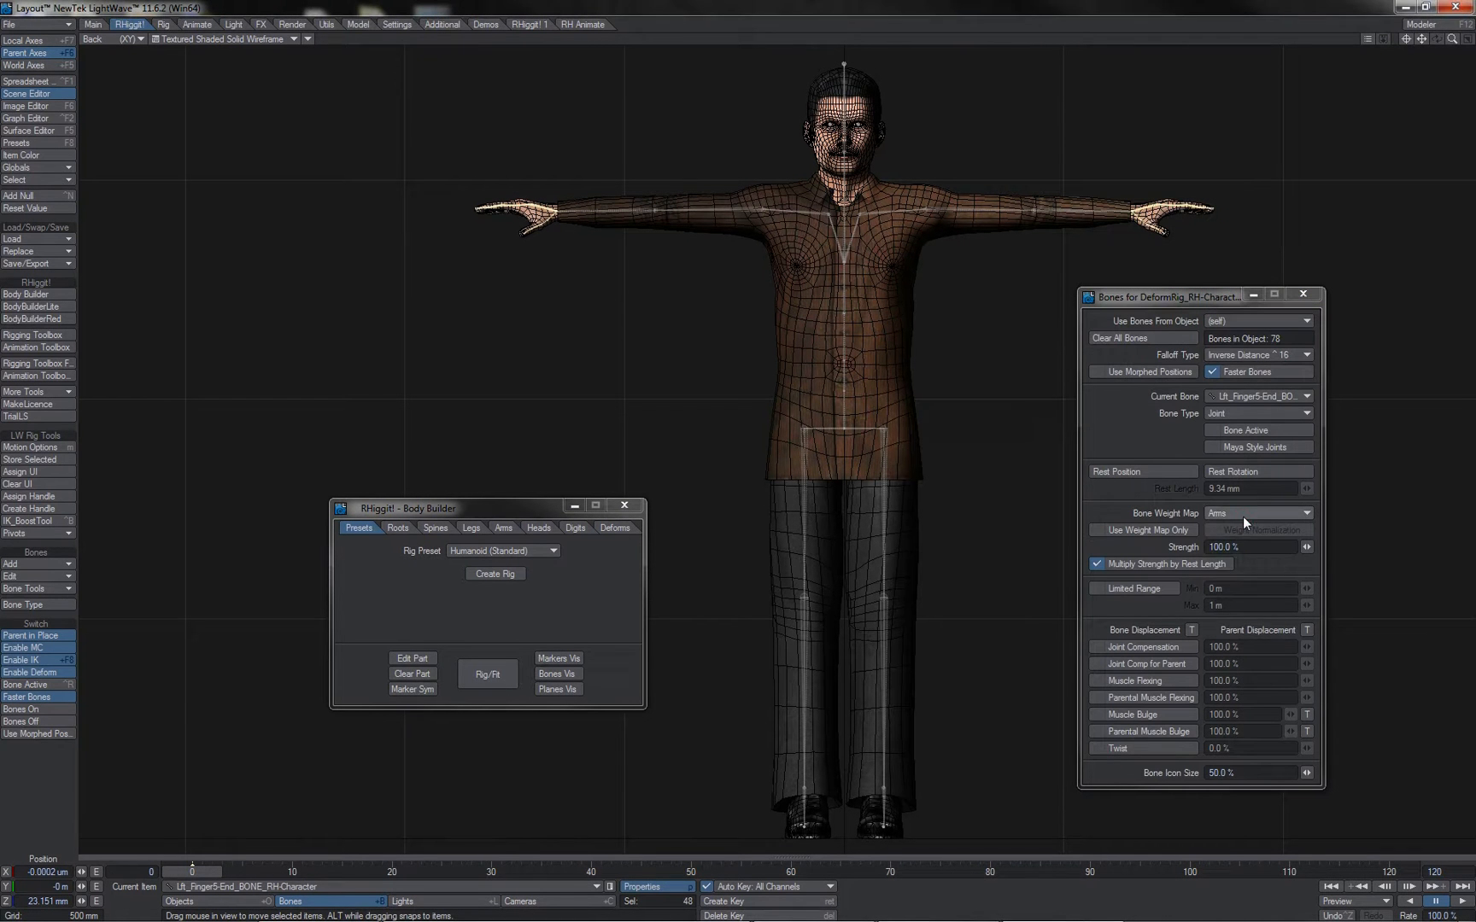
left_click(1257, 513)
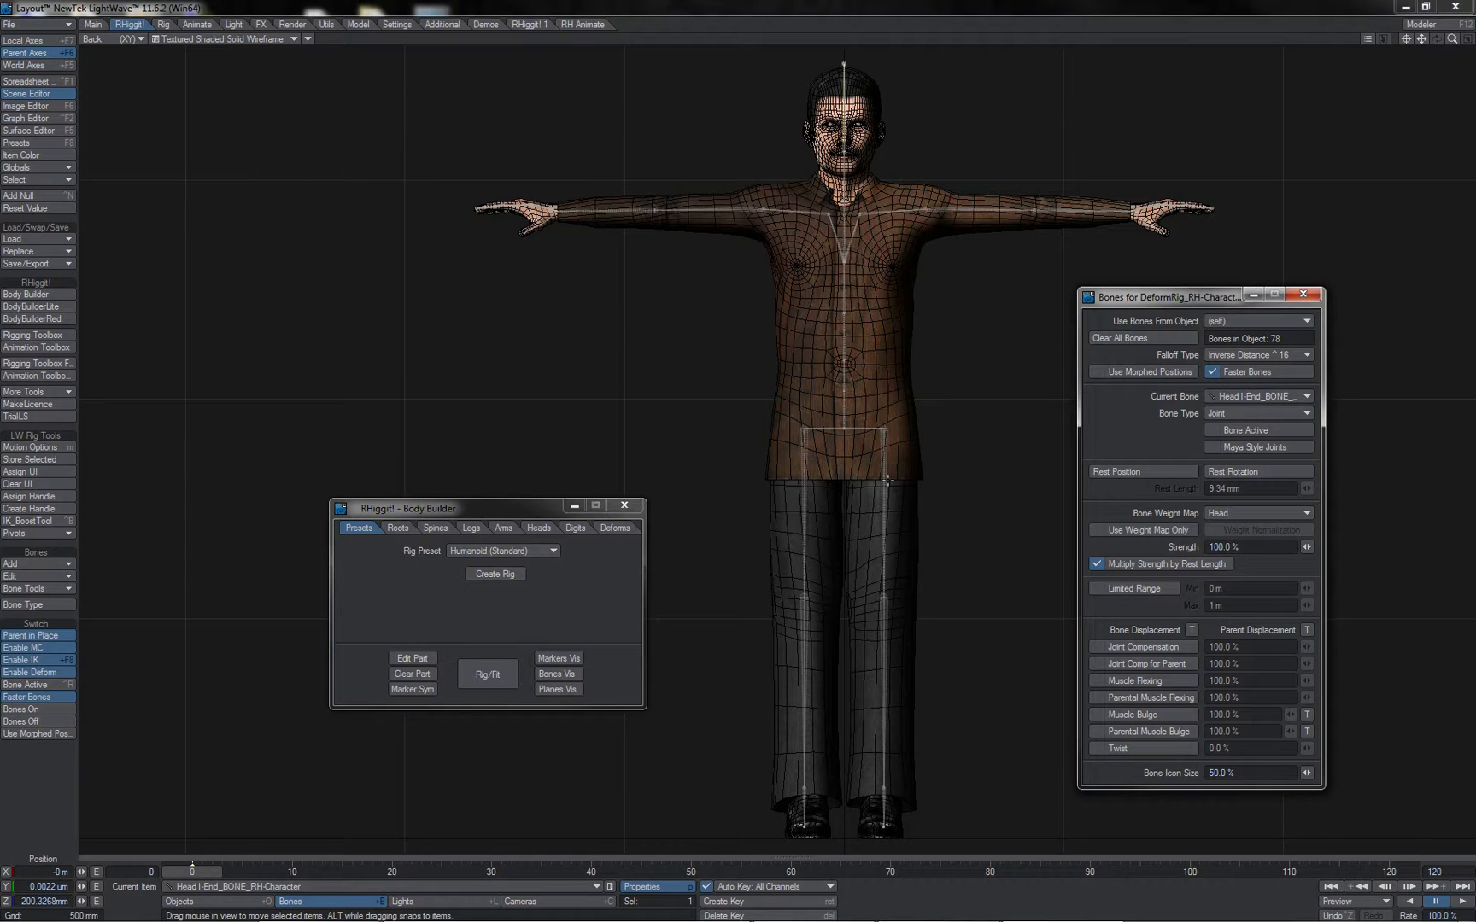
left_click(805, 499)
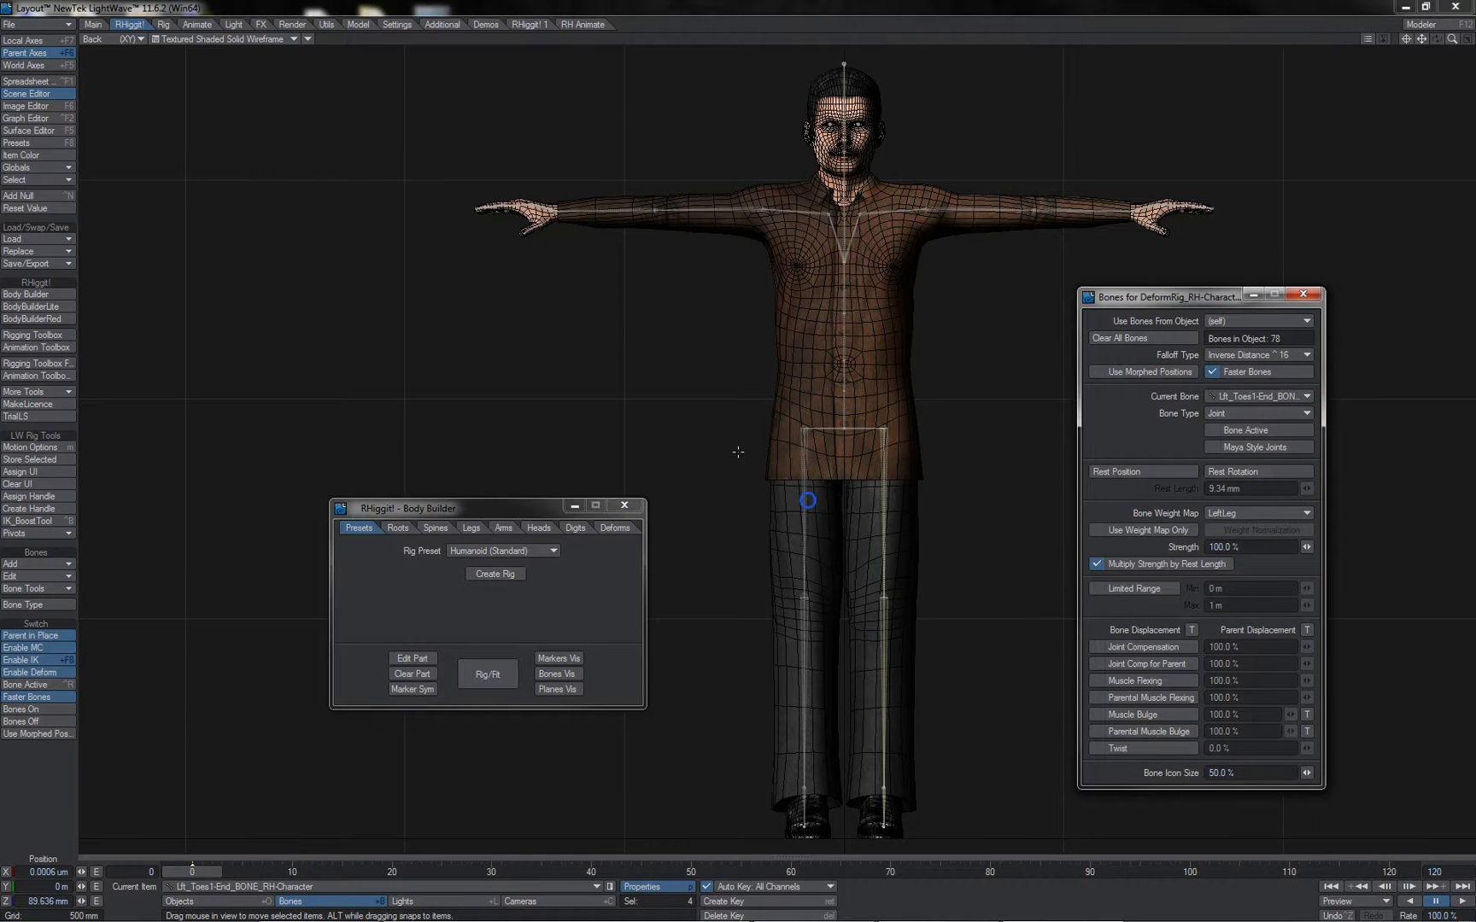
left_click(1254, 513)
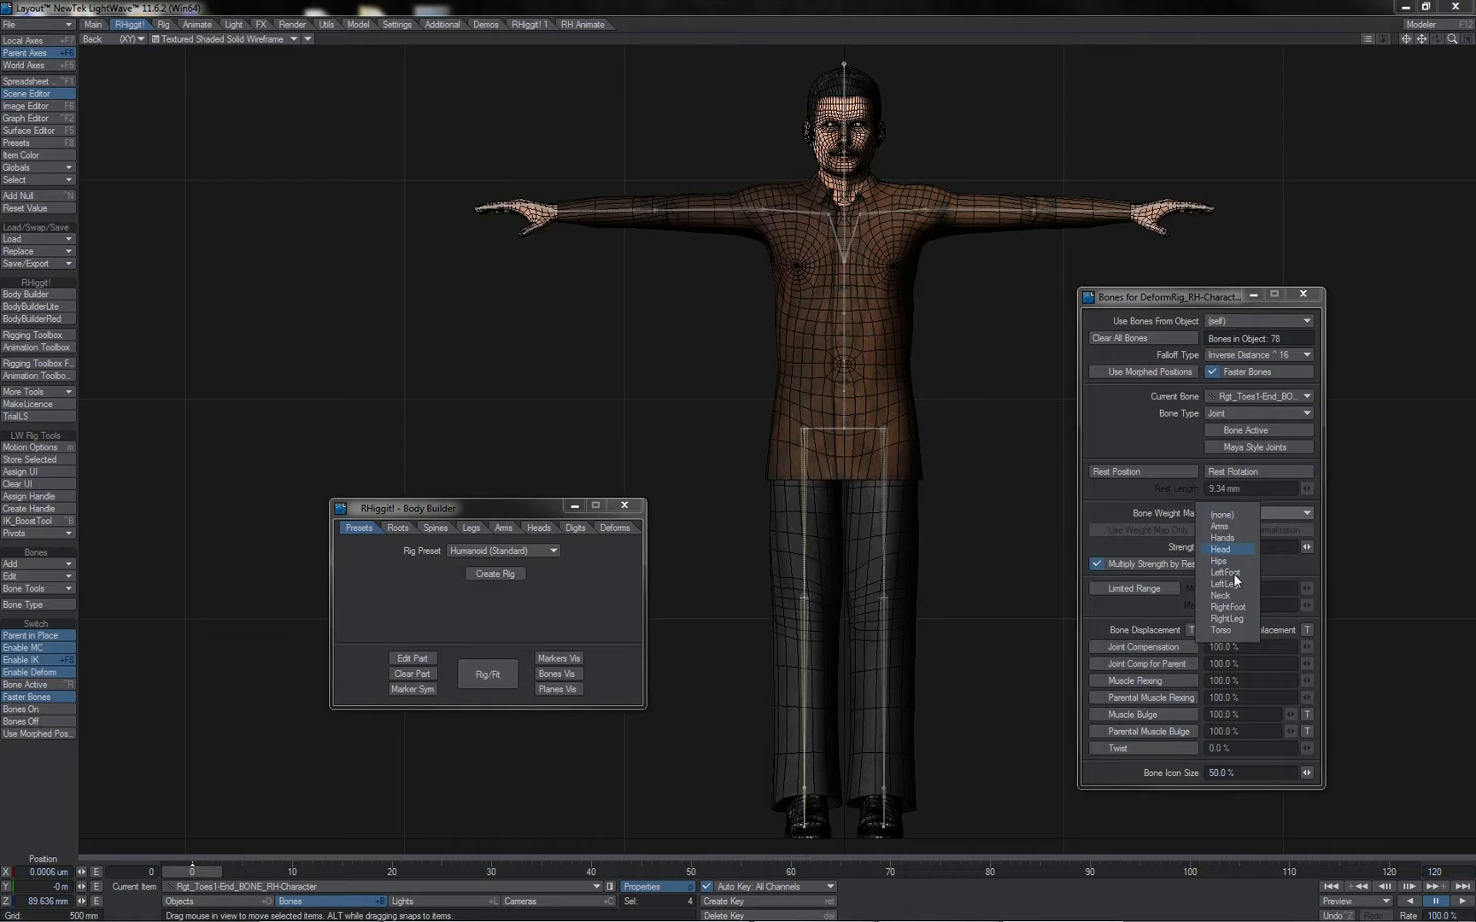
left_click(1227, 619)
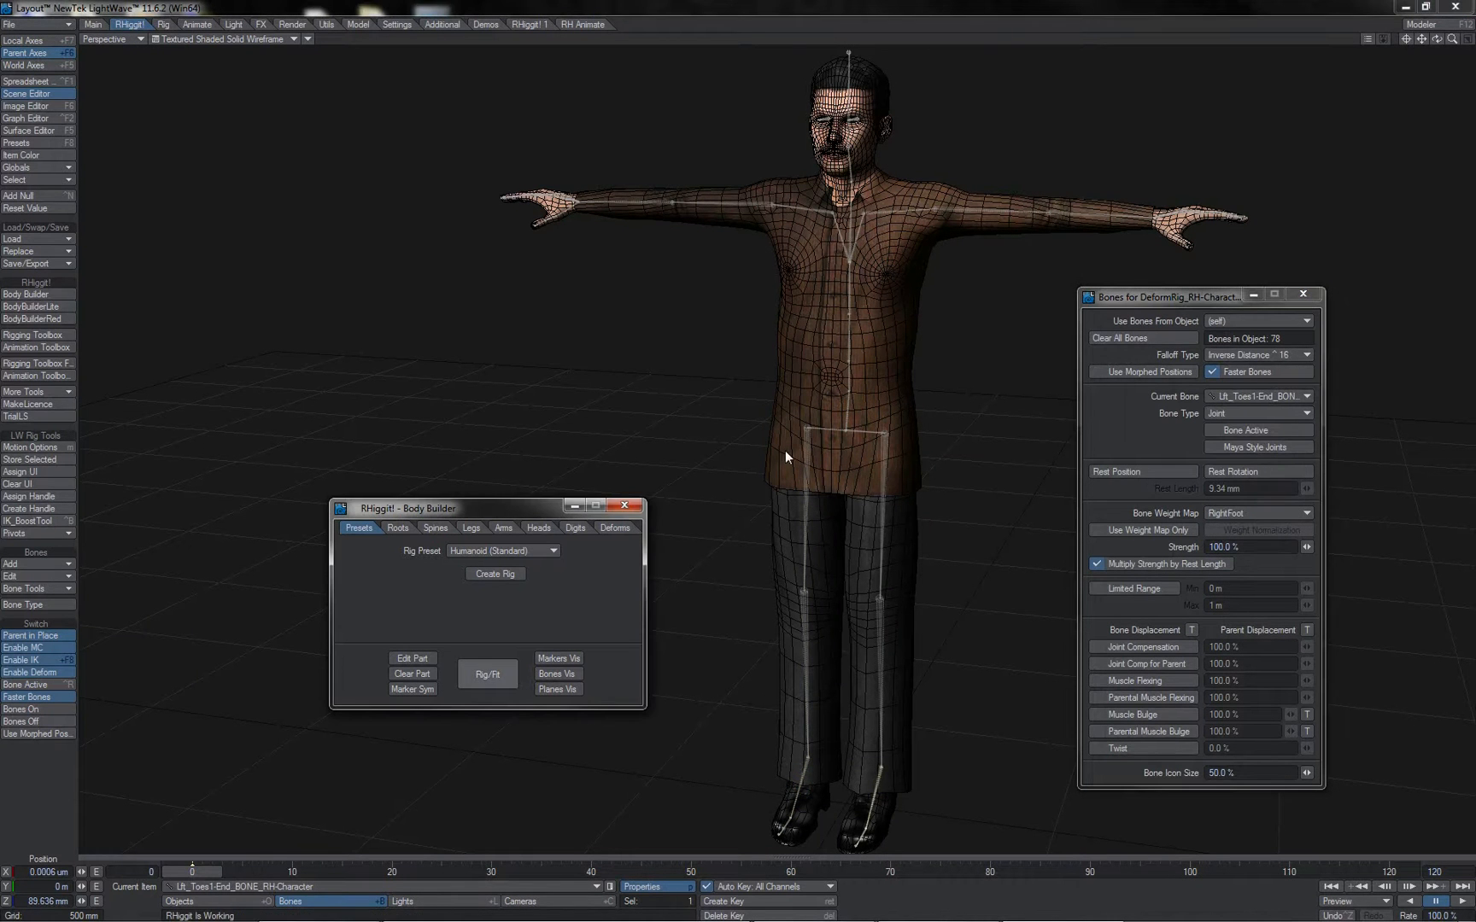
left_click(556, 673)
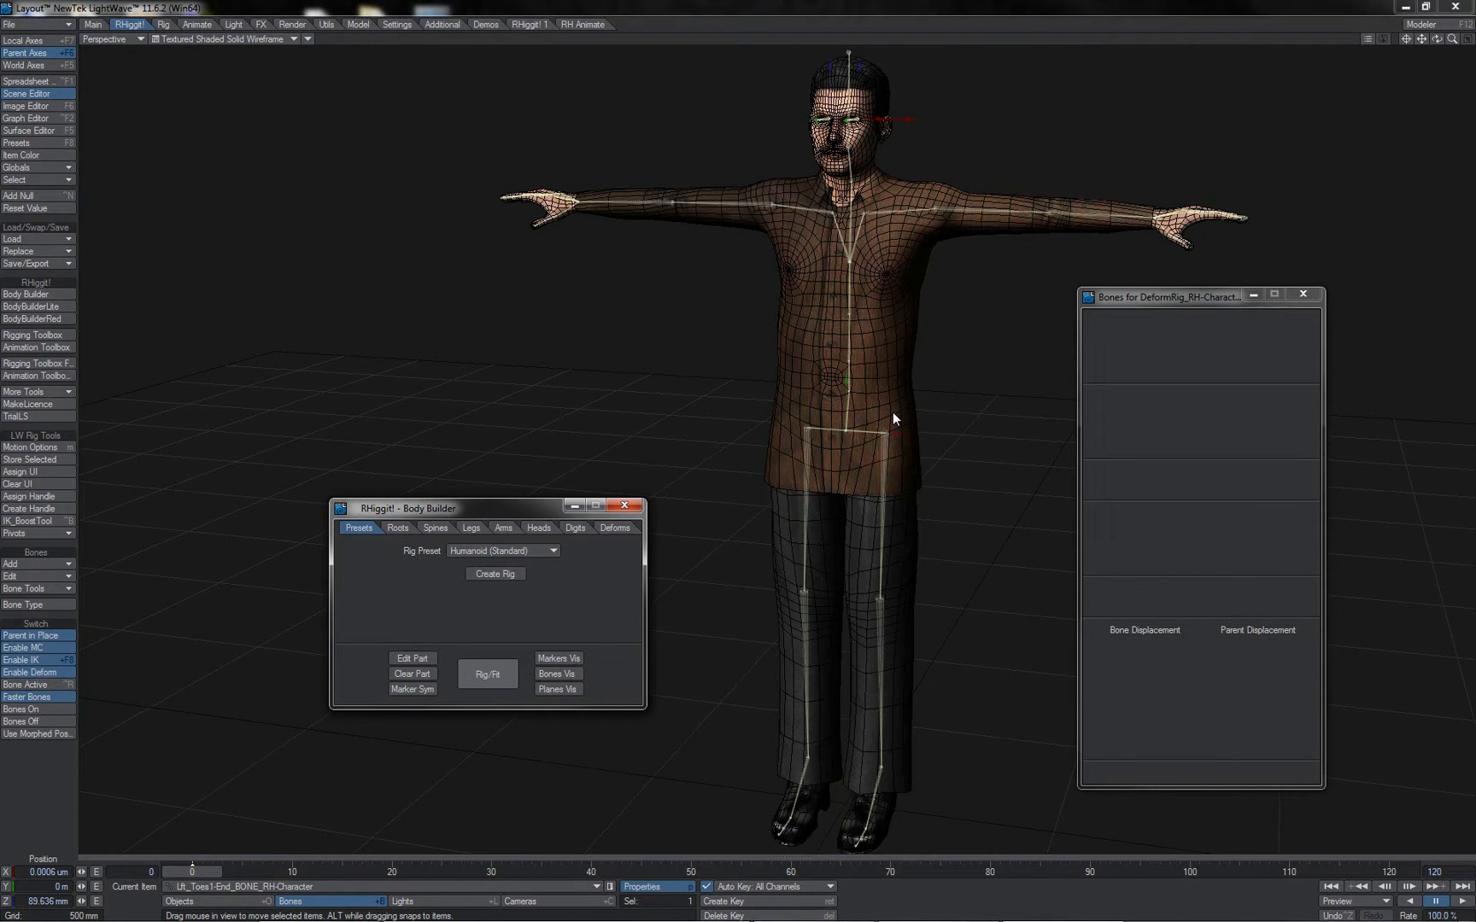
Step: Activate the rig so the IK controls can drive the character into a crouch
left_click(494, 574)
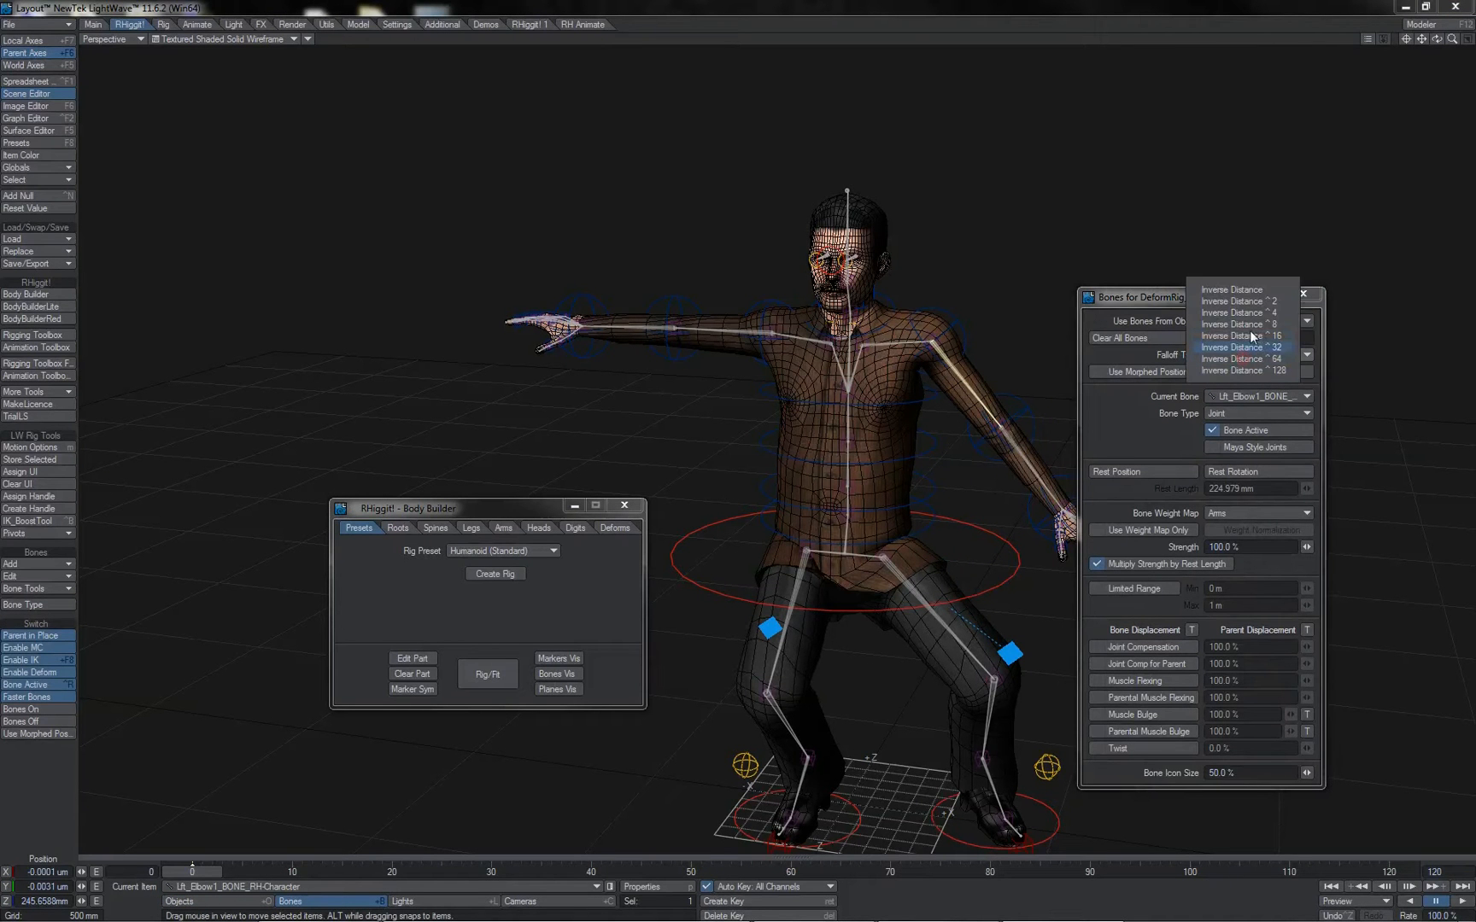
Step: Set bone falloff to Inverse Distance ^128 and bend the right arm toward the hip
left_click(1242, 371)
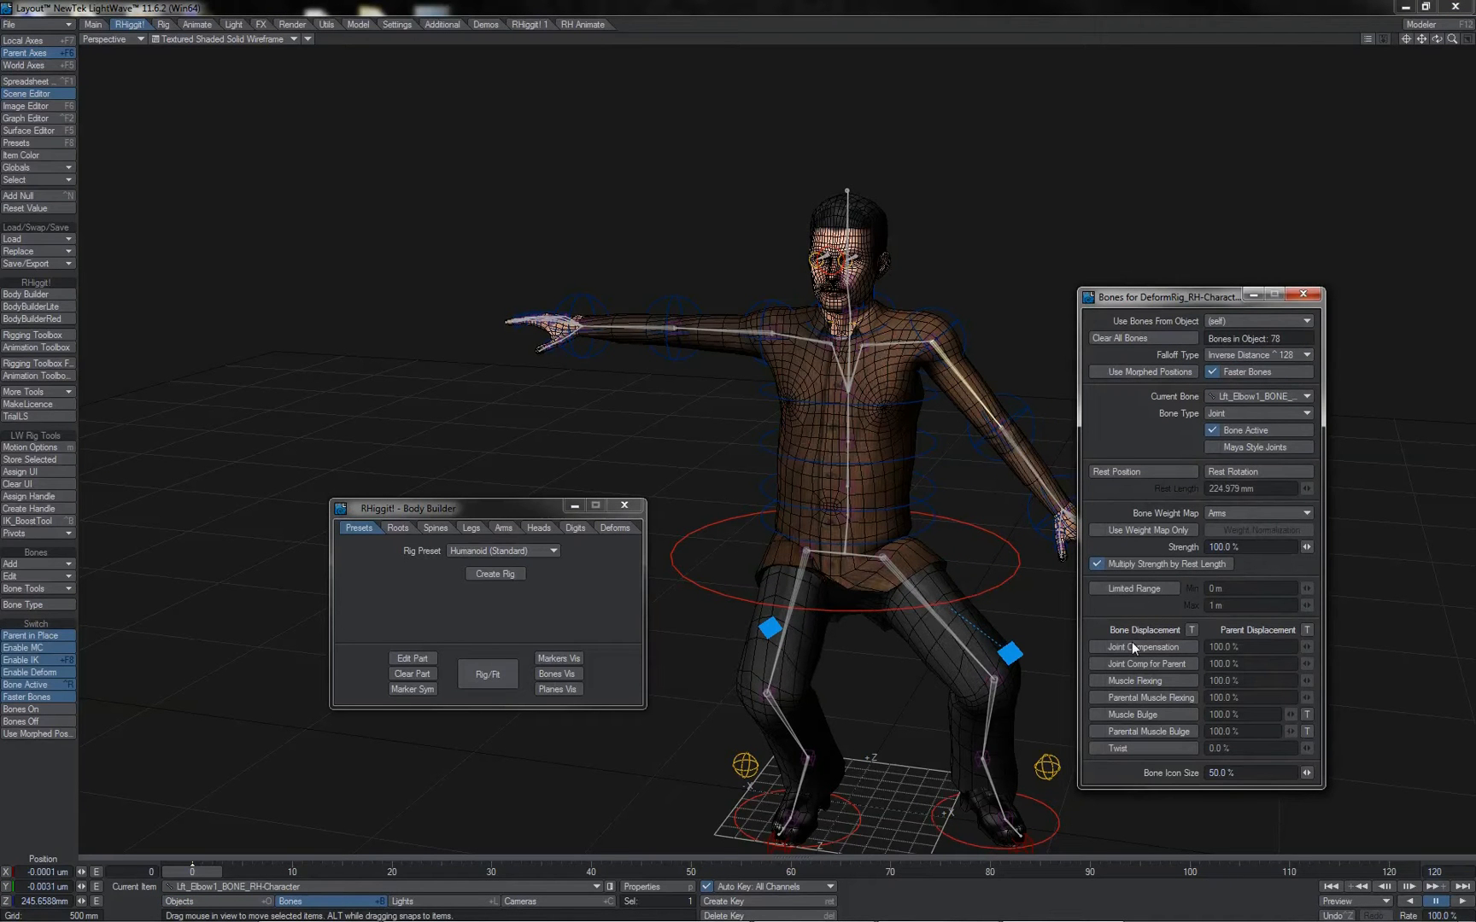
left_click(1097, 647)
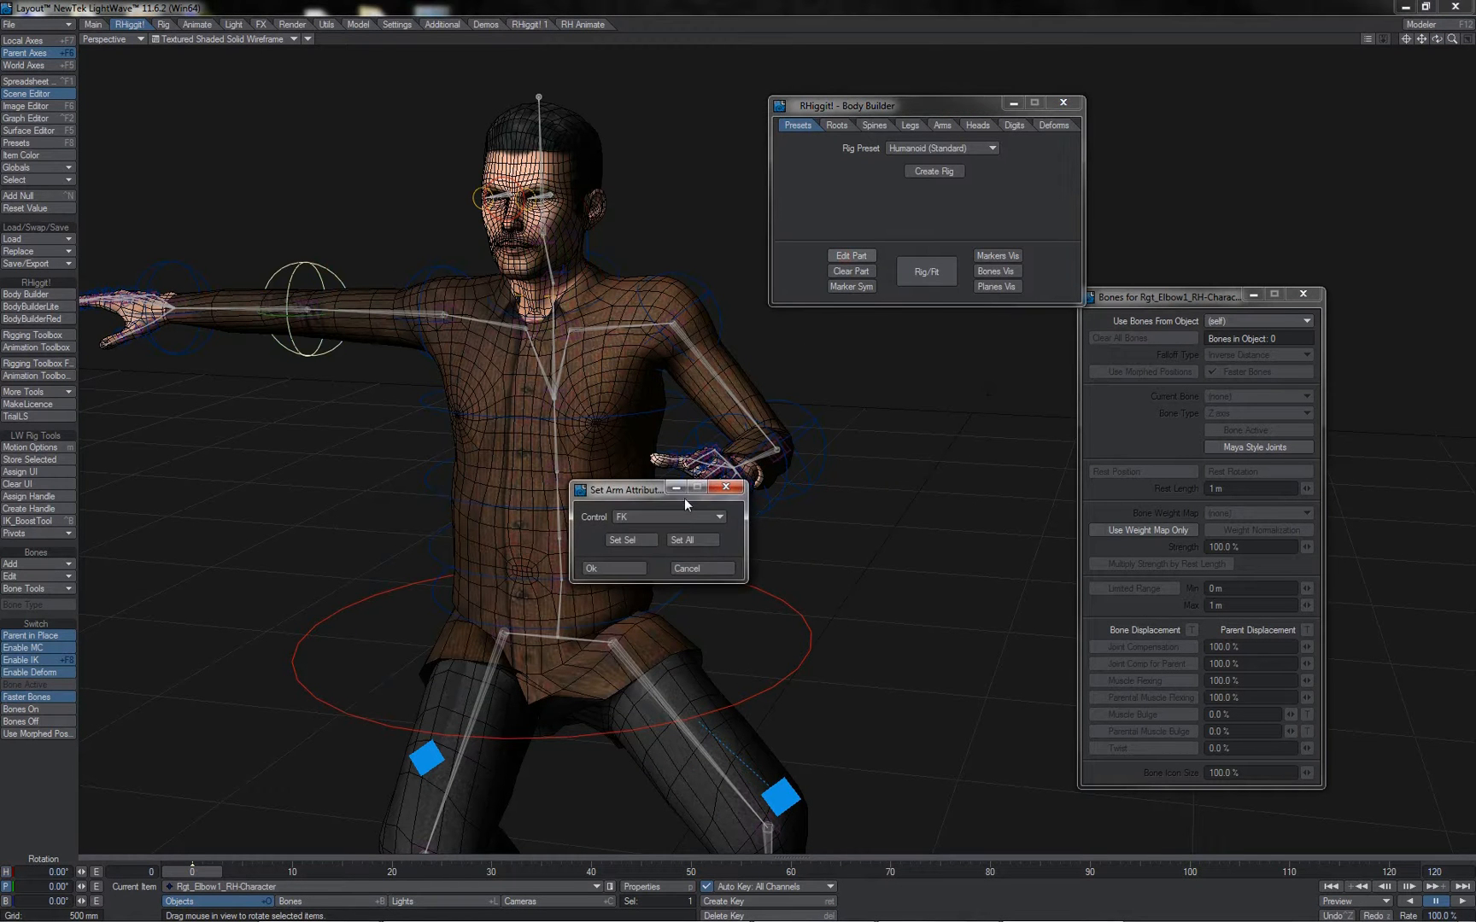
Step: Set arm Control to IK for all arms and close Bone Properties
left_click(667, 517)
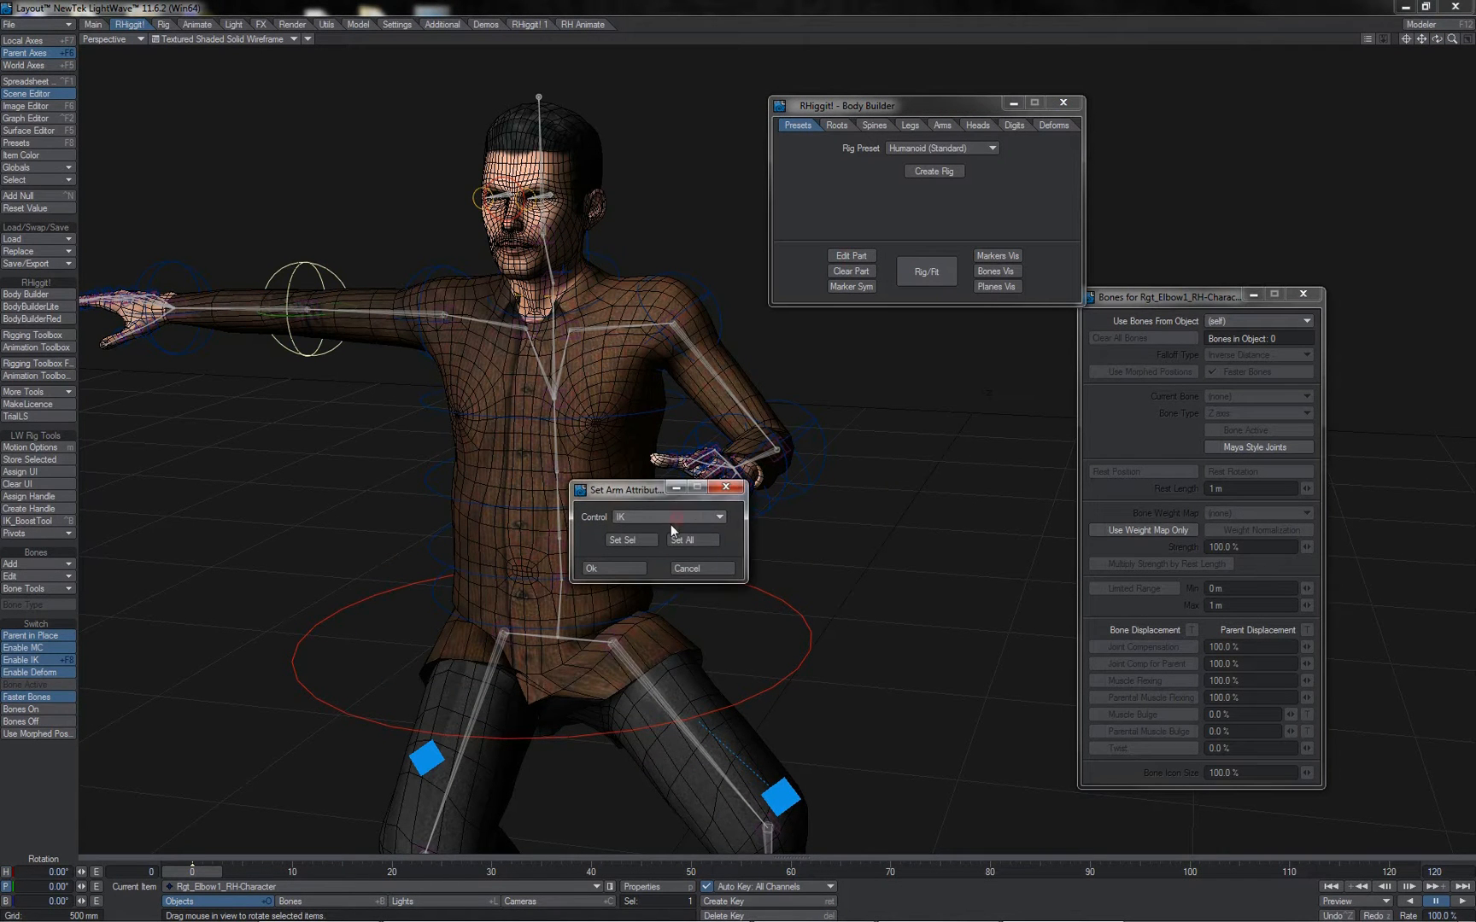
left_click(589, 569)
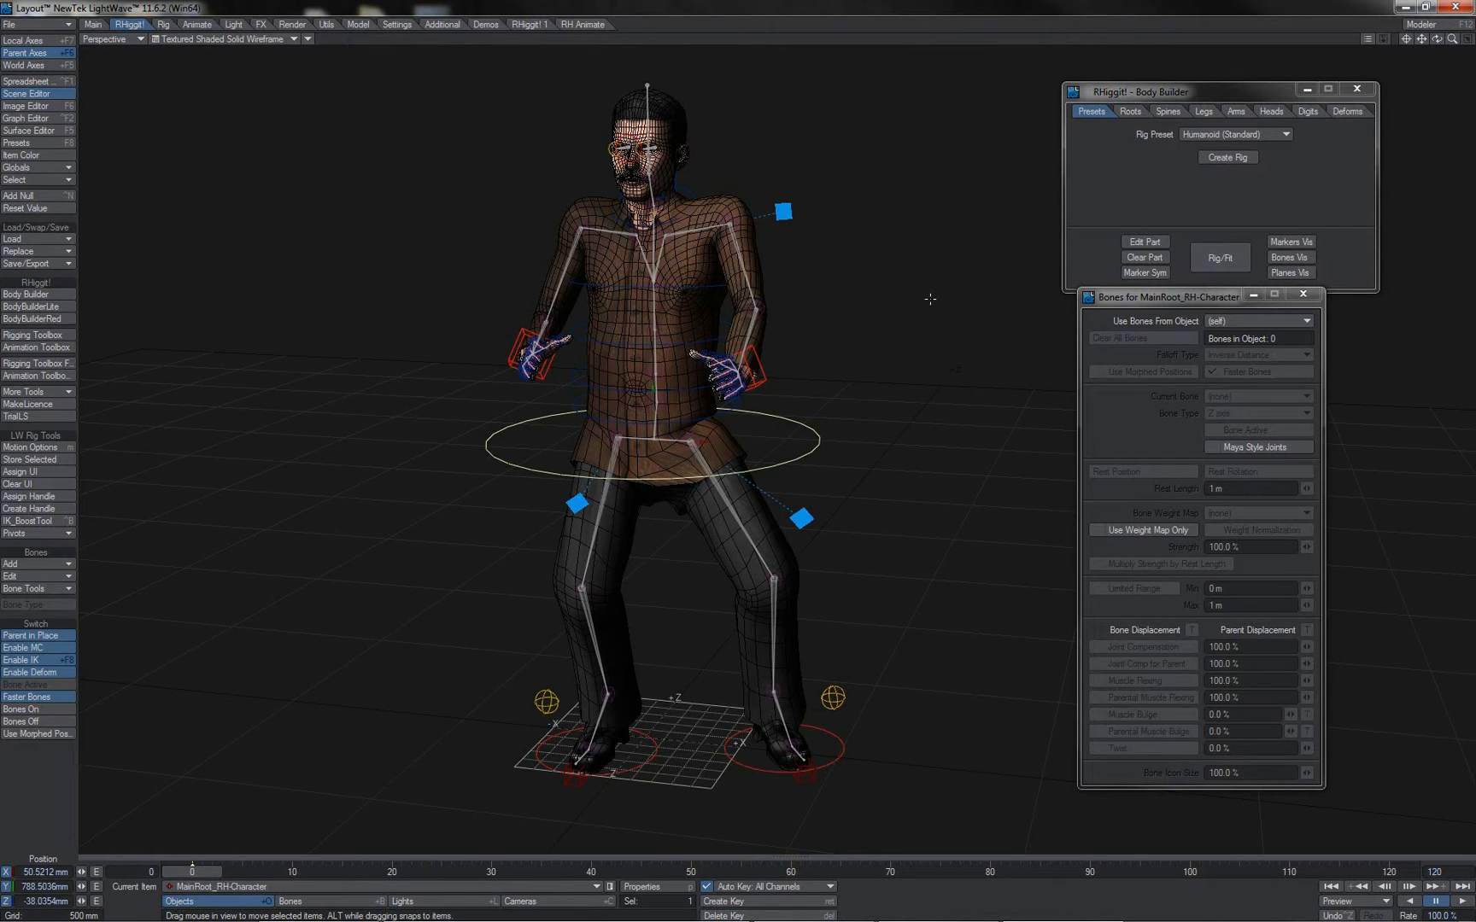
mouse_move(1310, 306)
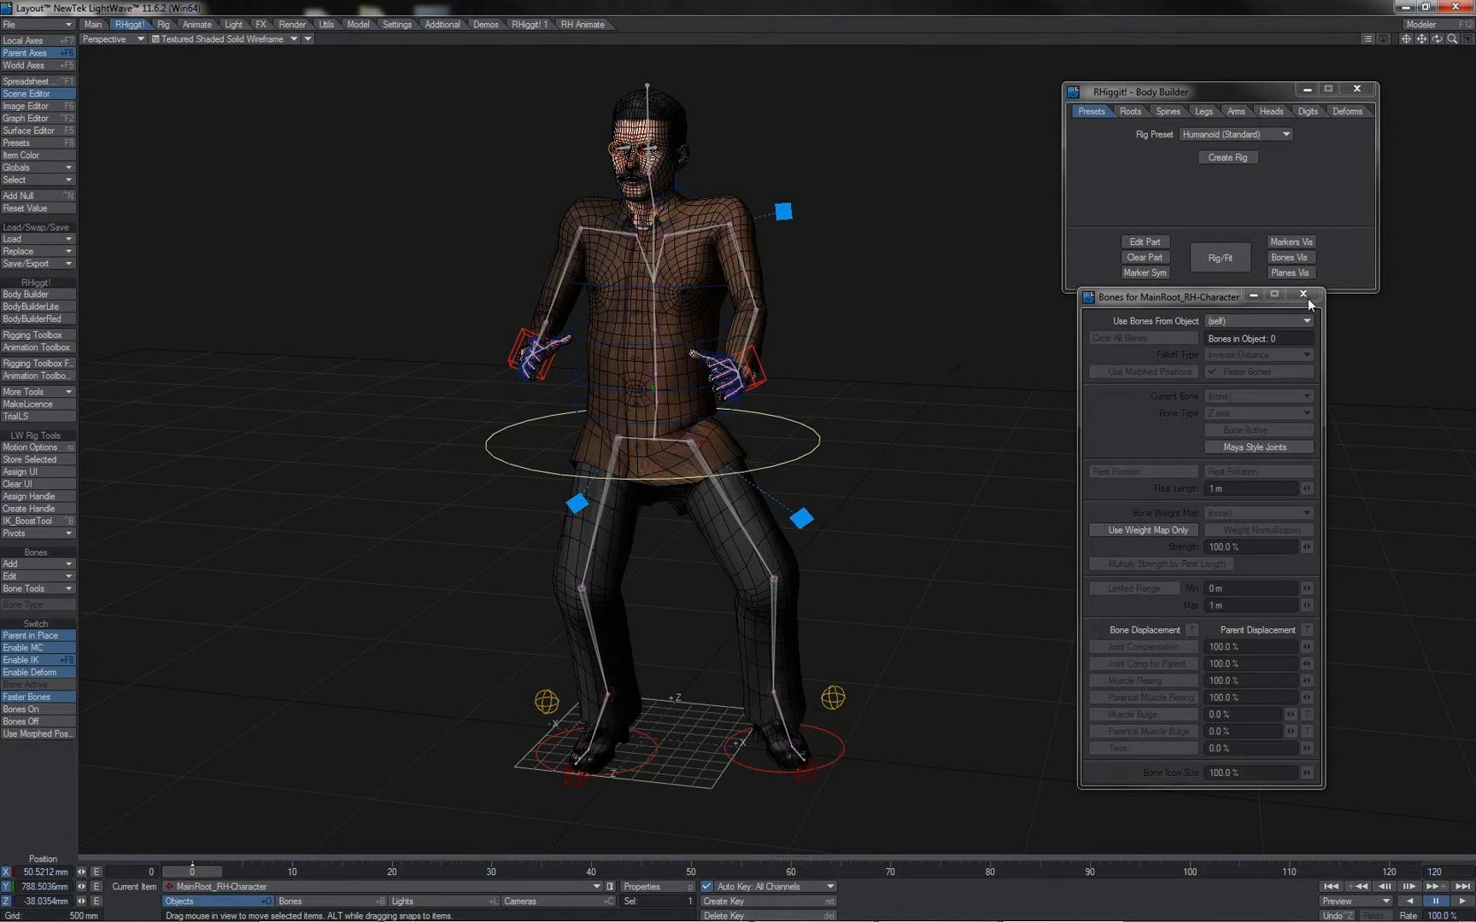
left_click(1304, 297)
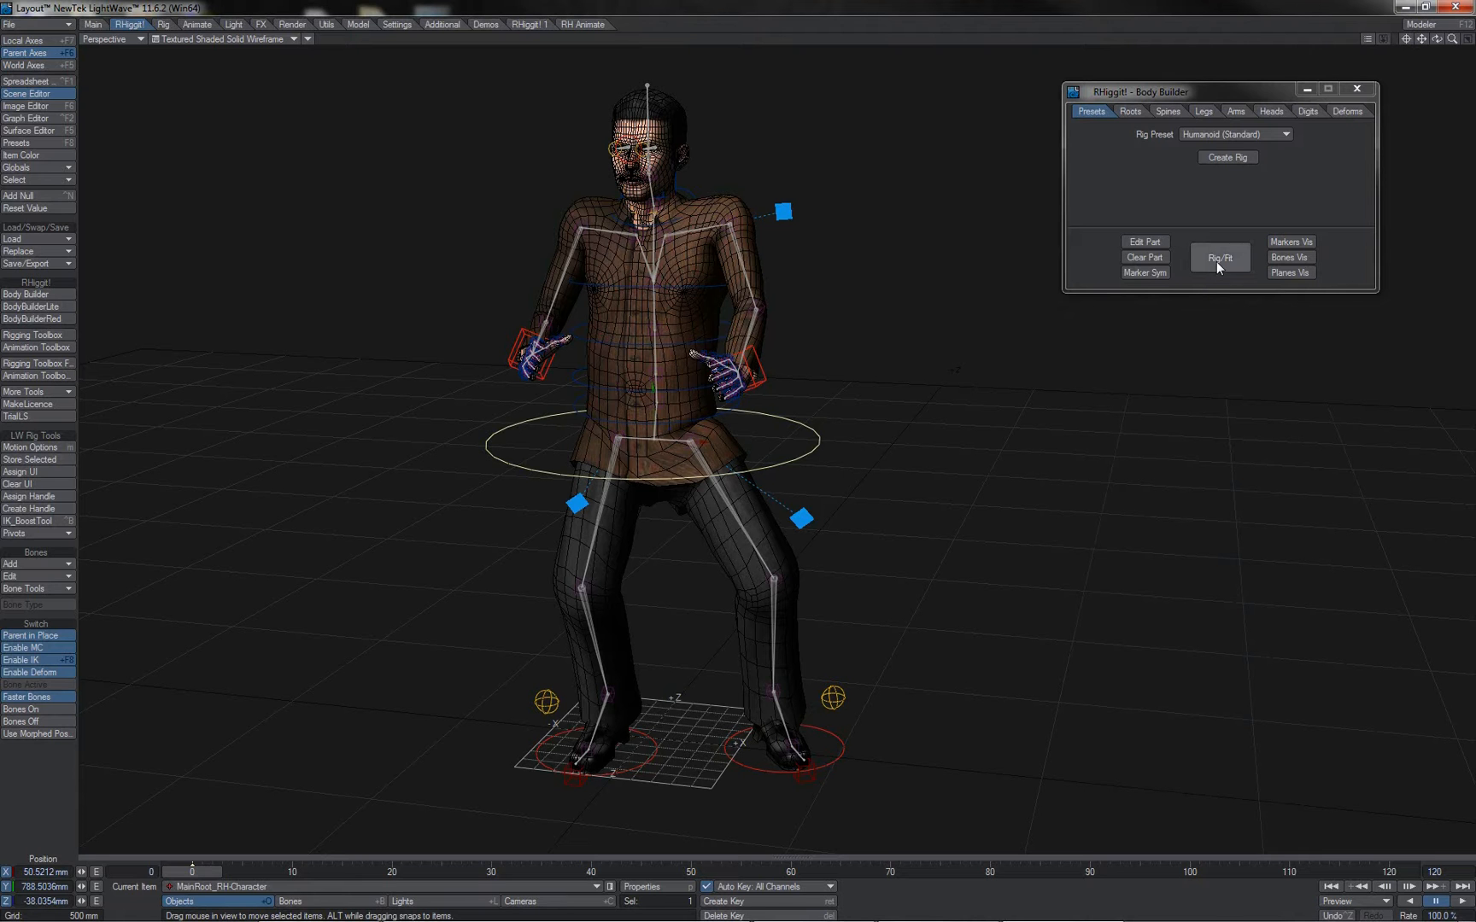
Step: Toggle Rig/Fit into fit mode showing the markers, then rebuild the rig back to T-pose
left_click(1220, 258)
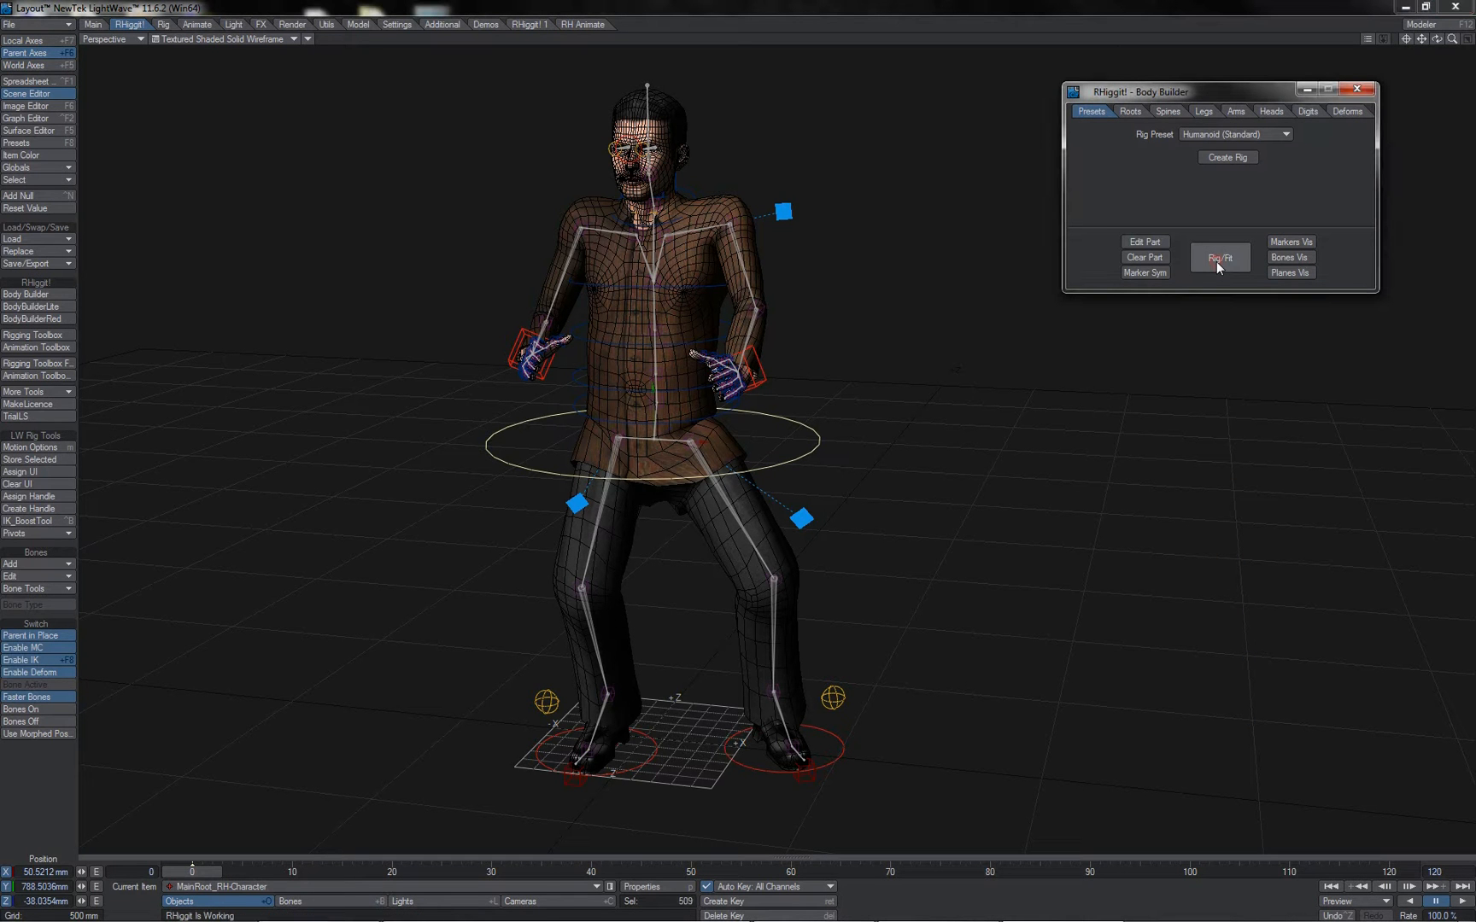
left_click(1220, 256)
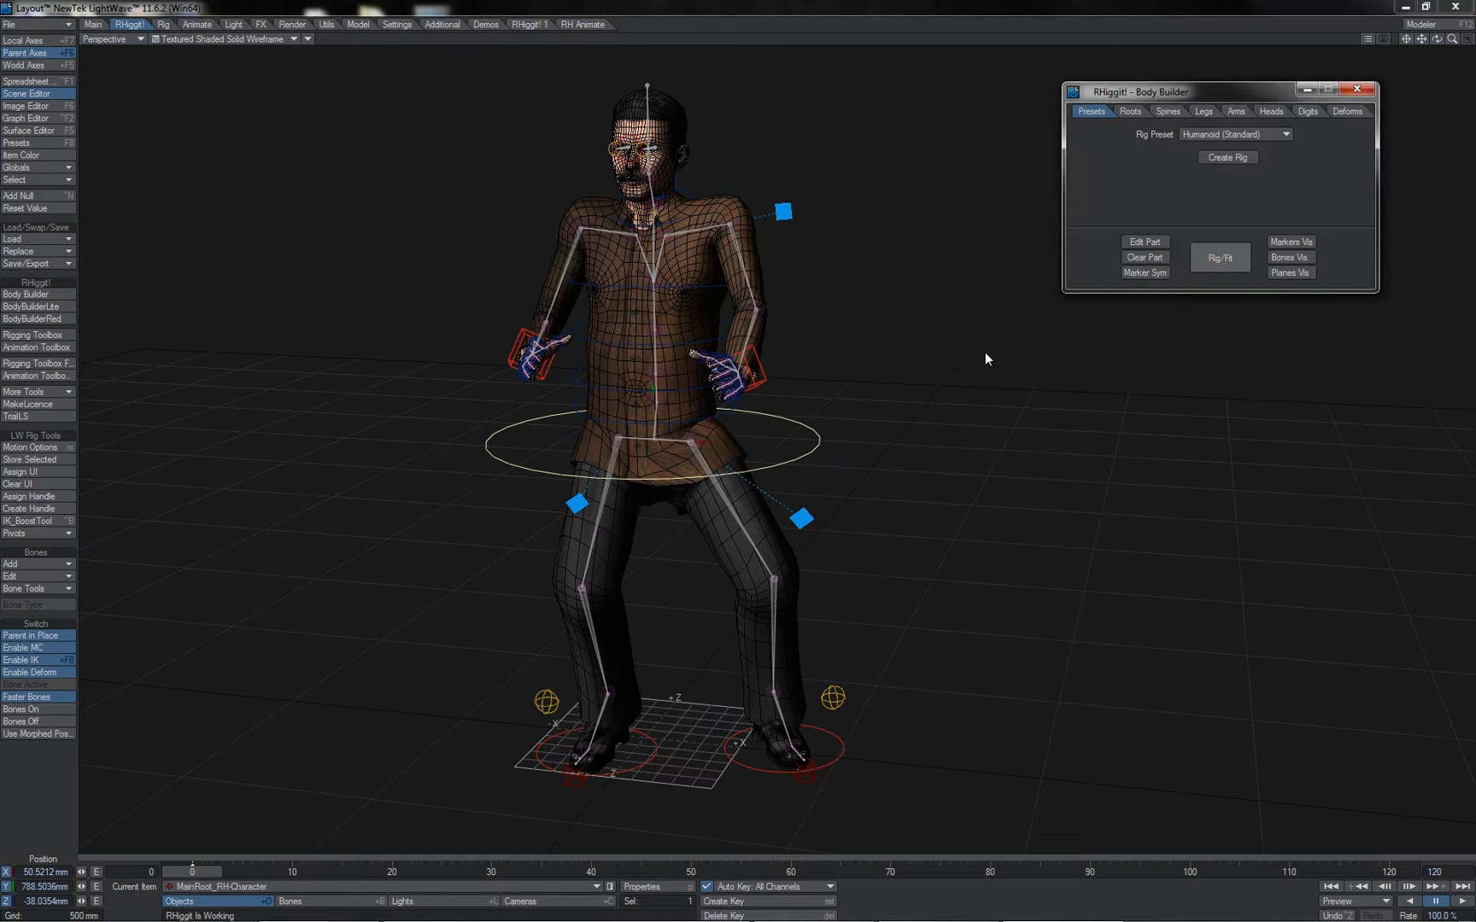
left_click(1219, 256)
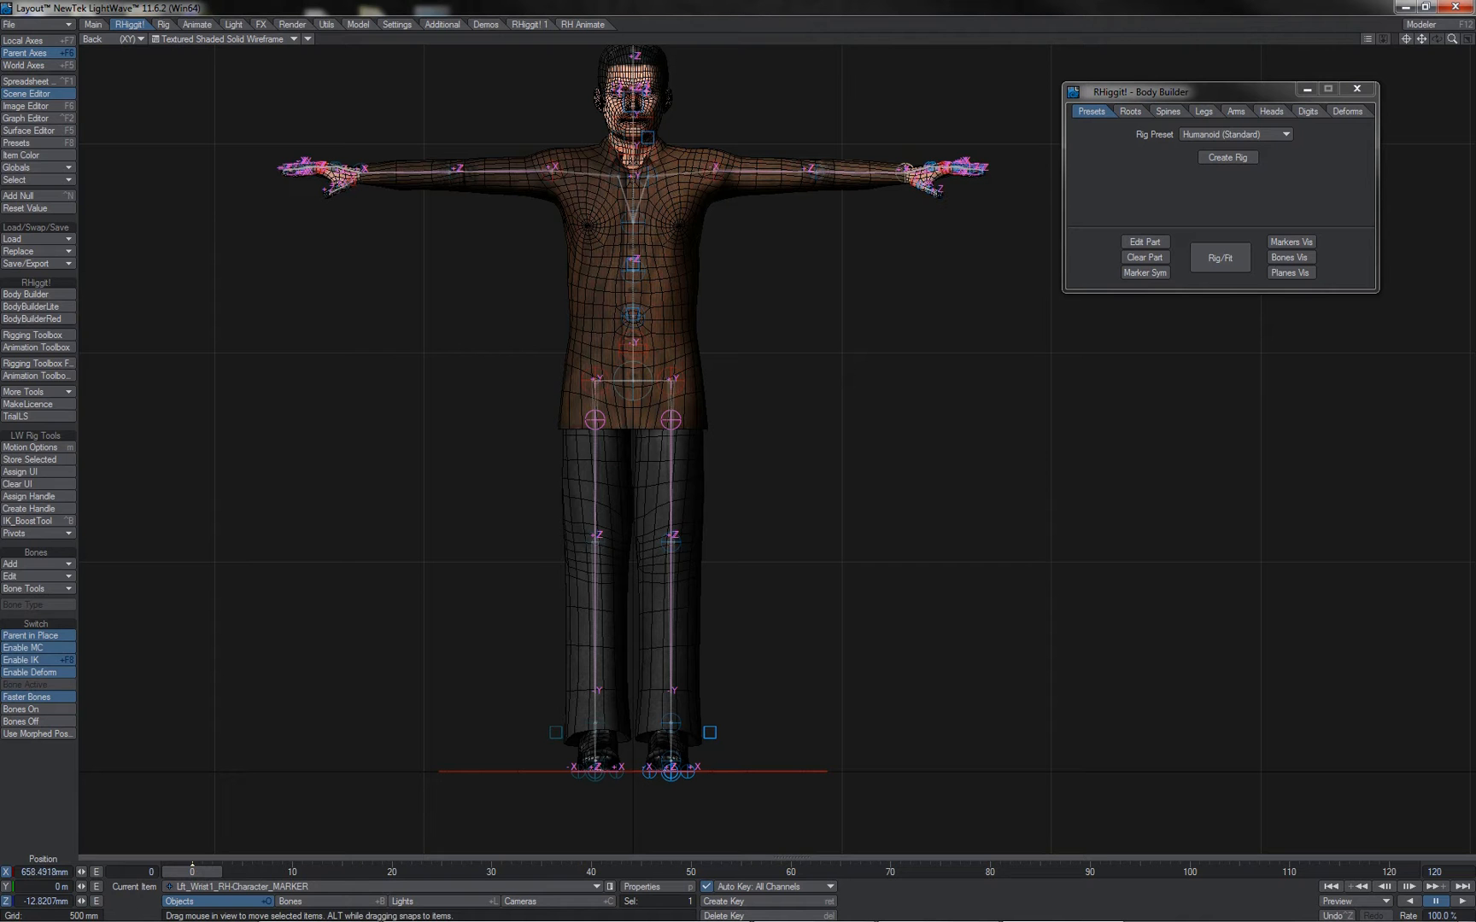
left_click(649, 136)
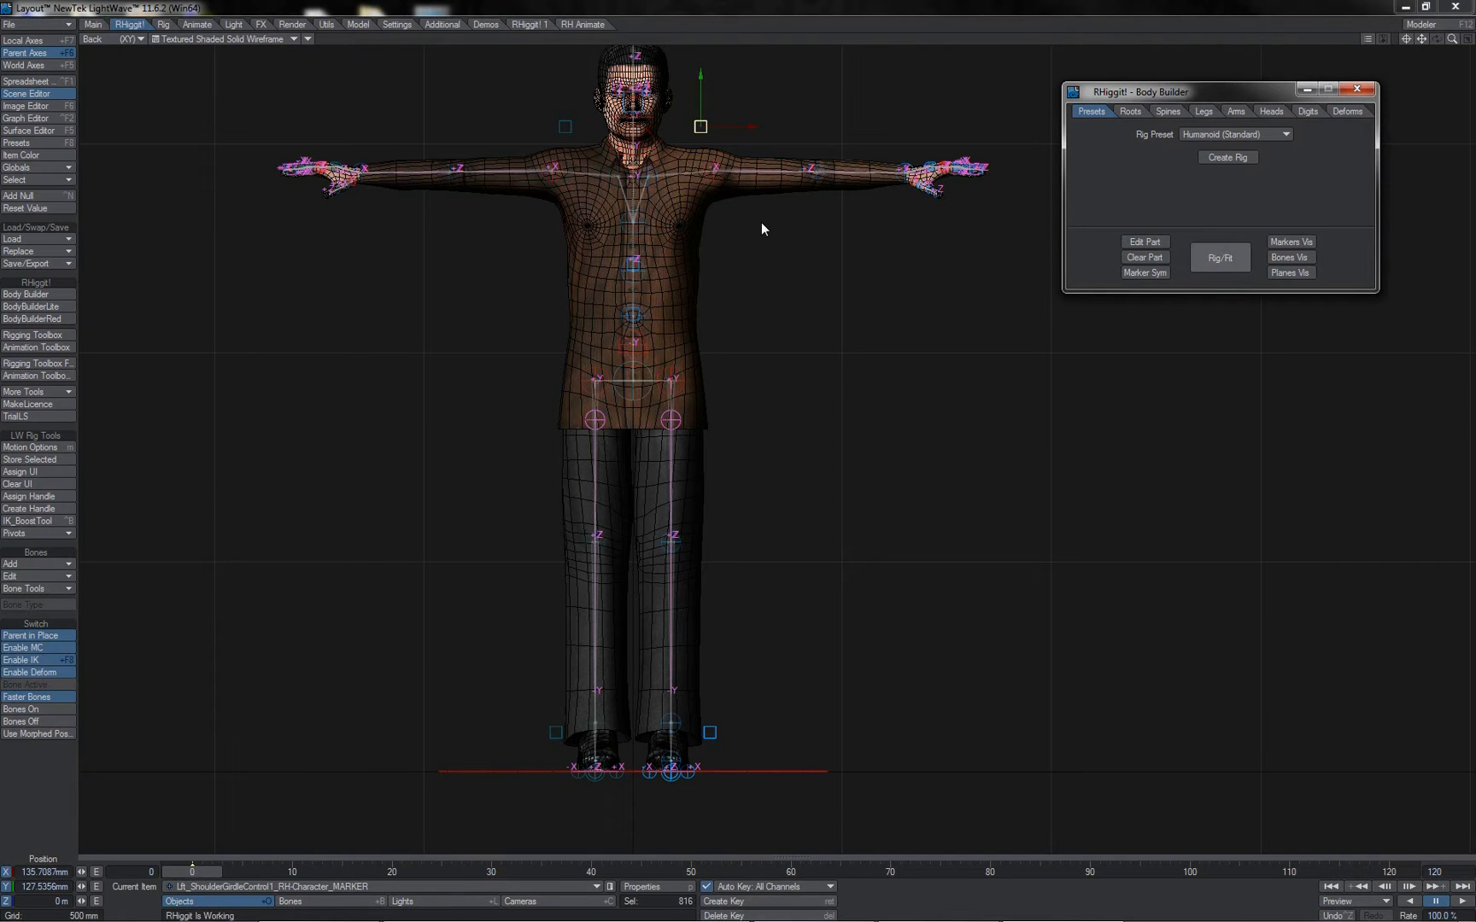
left_click(1220, 256)
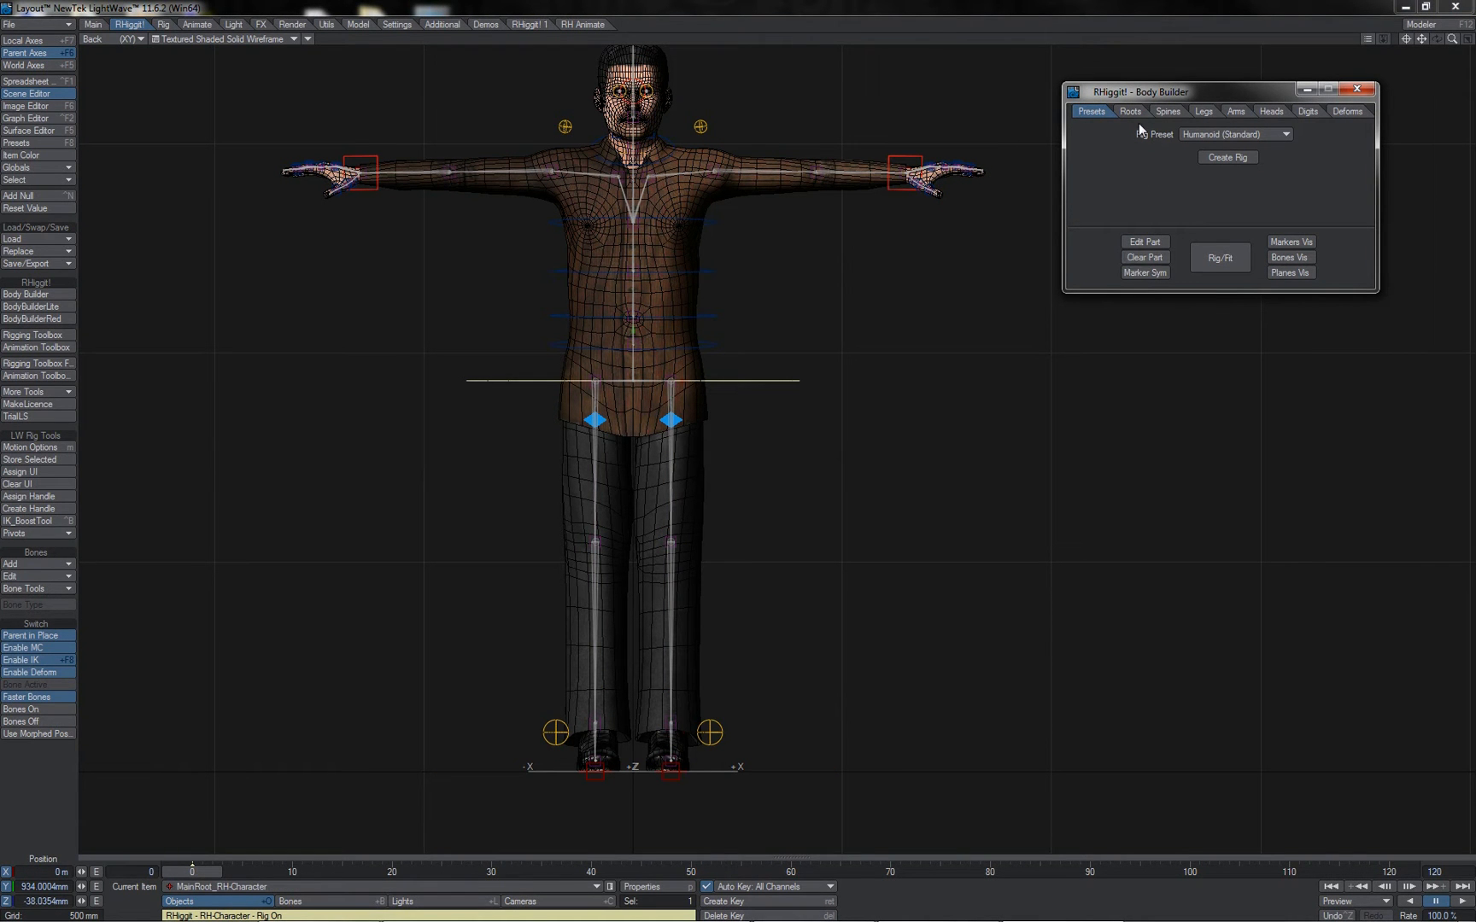
Step: Browse Body Builder's Legs and Digits parts, landing on the Deforms muscle and spacer options
left_click(1203, 111)
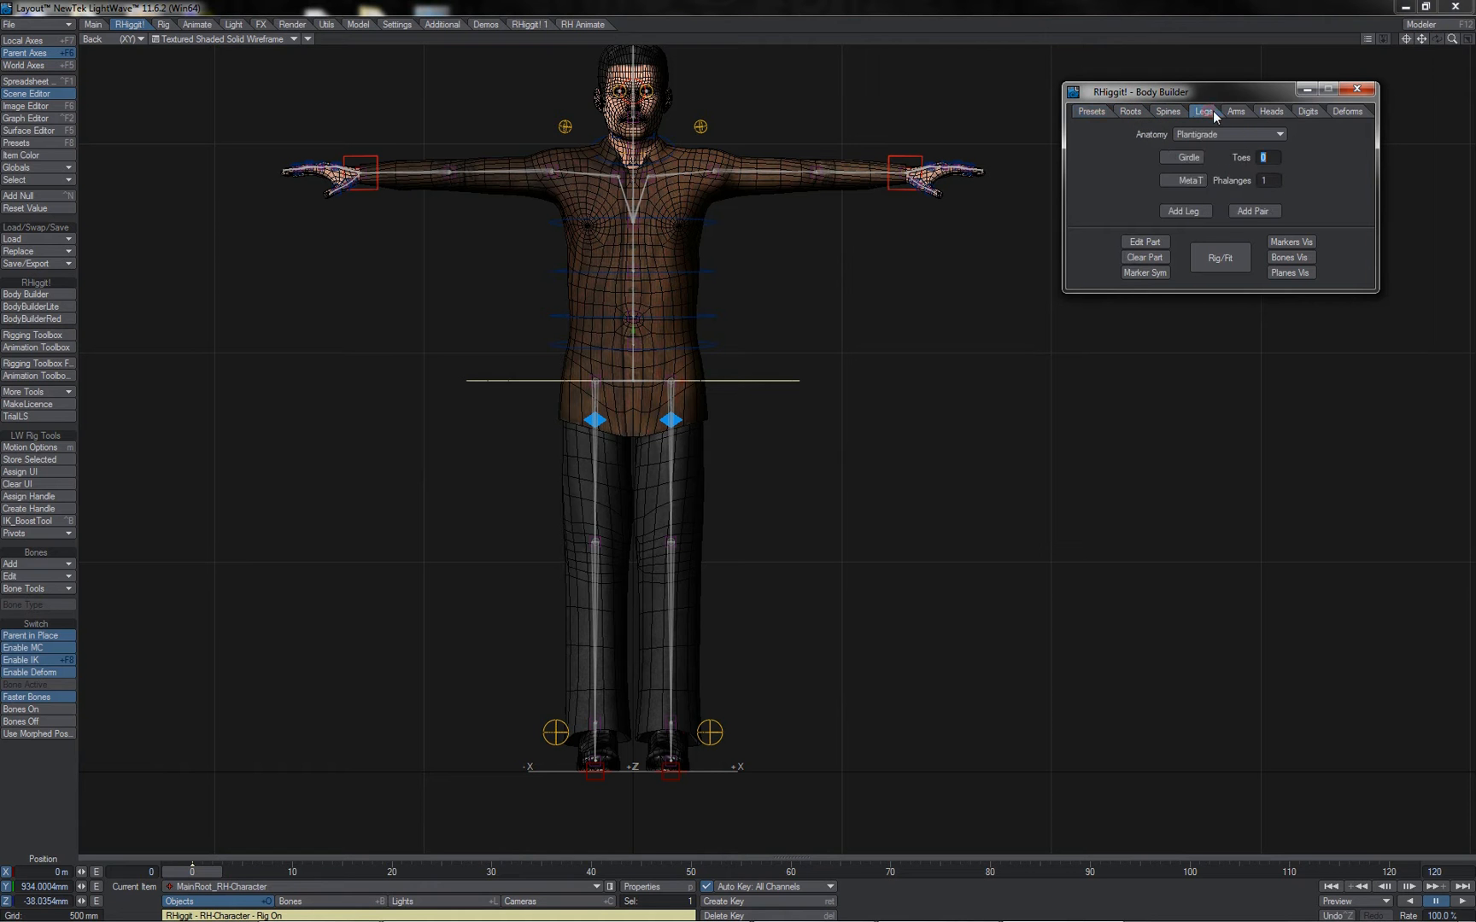
left_click(1307, 111)
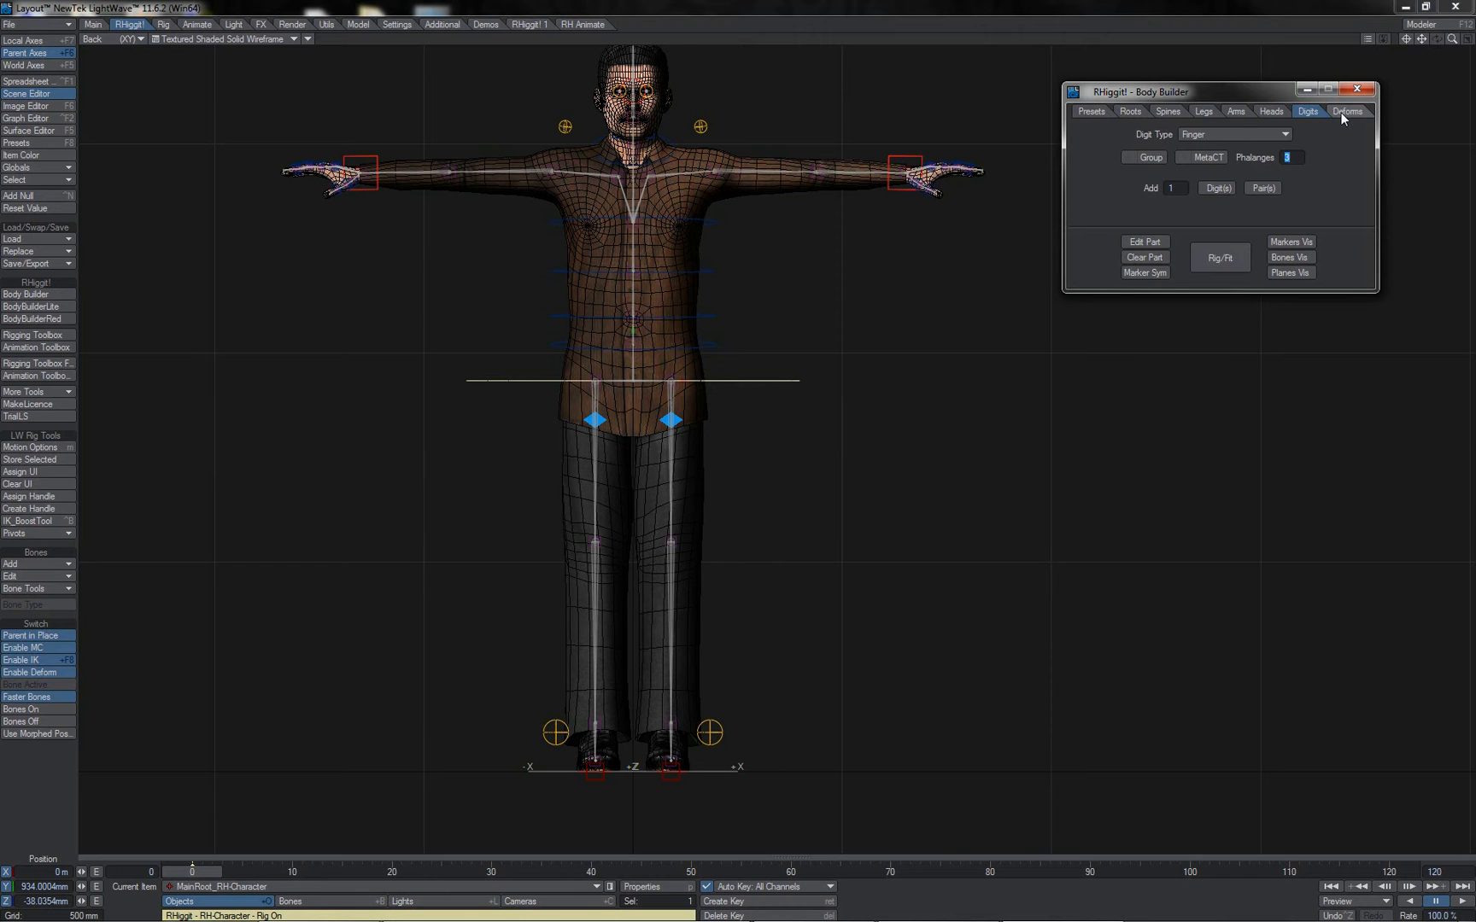
left_click(1348, 111)
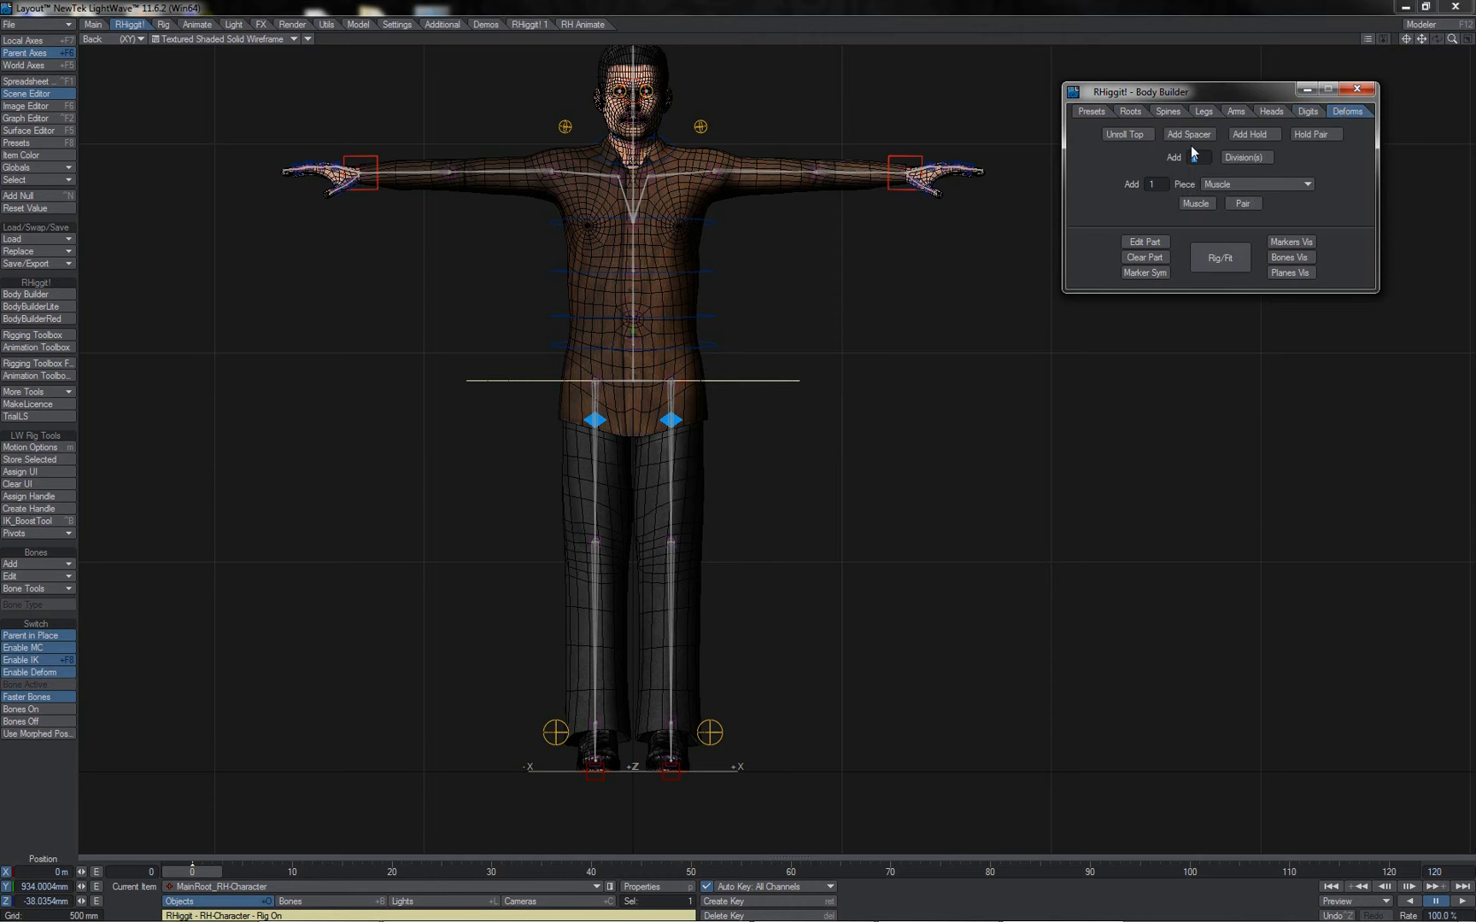